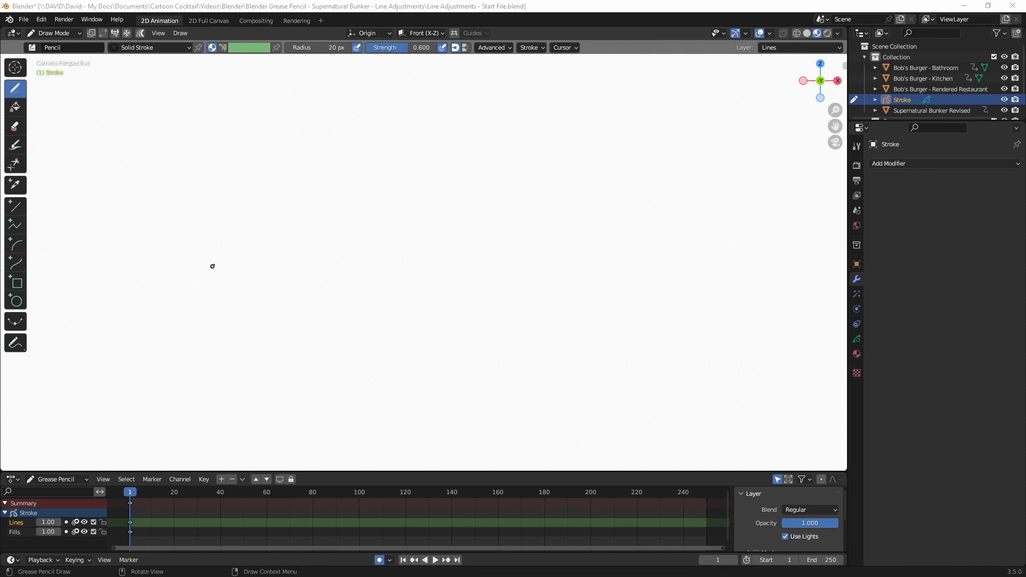
# Draw four long light-grey horizontal Pencil strokes stacked across the canvas at strength 0.6.
pyautogui.moveTo(212, 267); pyautogui.dragTo(292, 262)
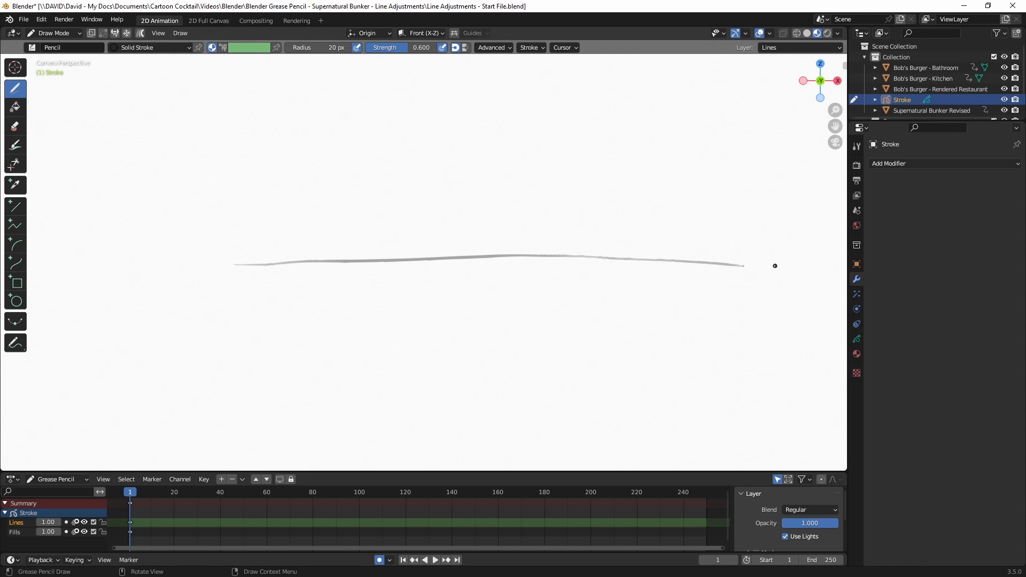
pyautogui.moveTo(259, 354)
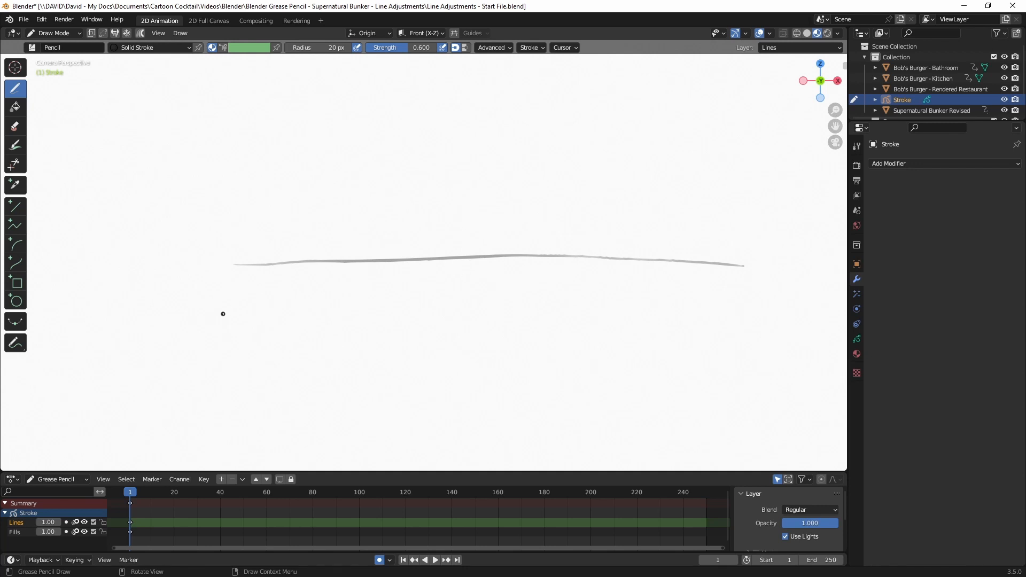
pyautogui.moveTo(234, 310); pyautogui.dragTo(363, 311)
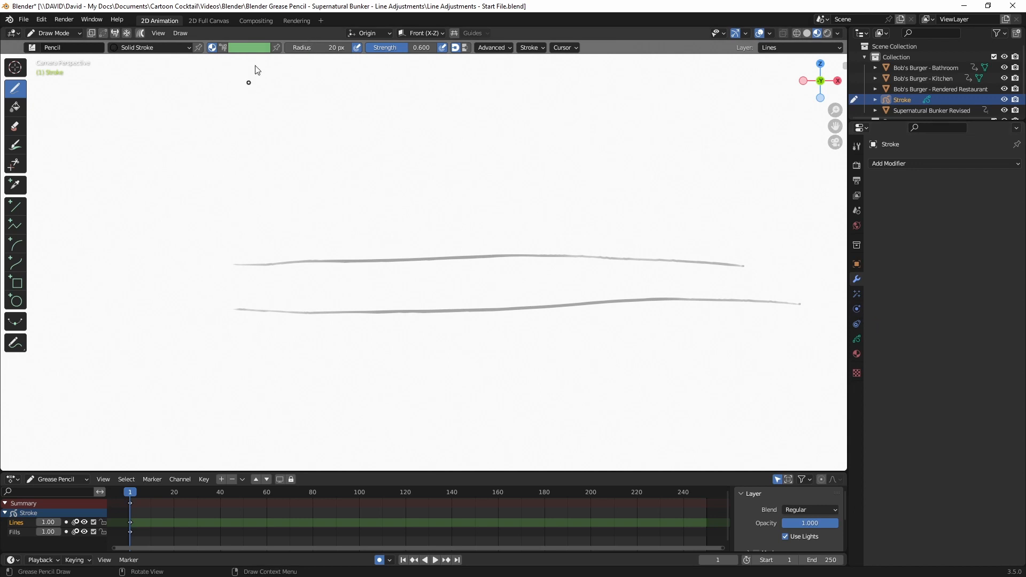
pyautogui.moveTo(319, 47)
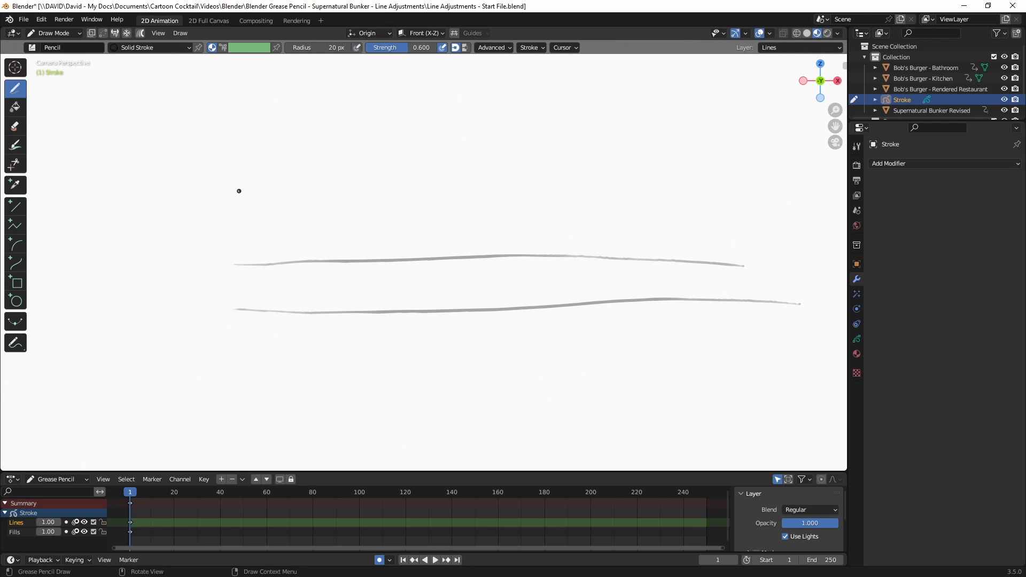
pyautogui.moveTo(239, 190); pyautogui.dragTo(744, 203)
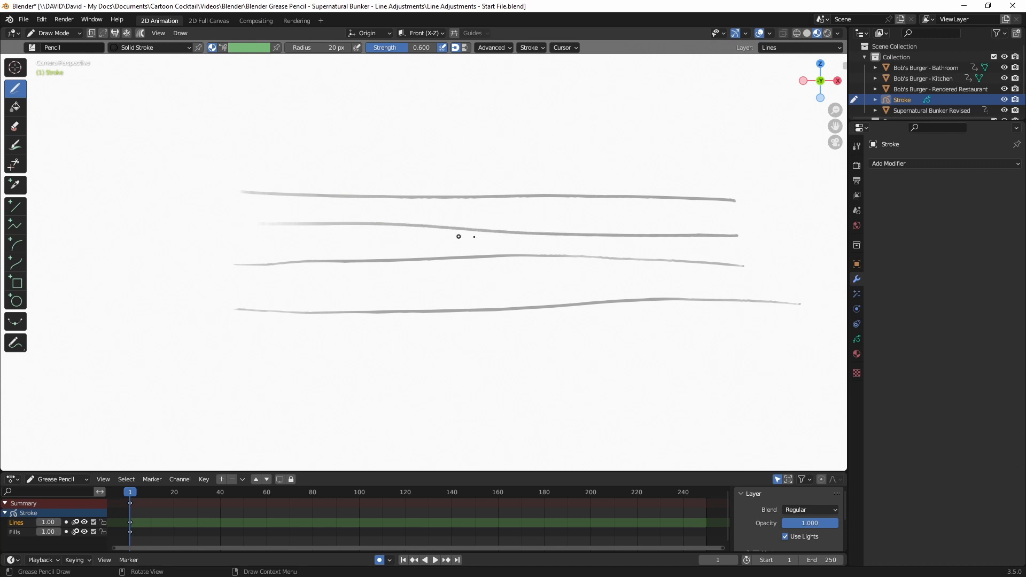
pyautogui.moveTo(539, 236)
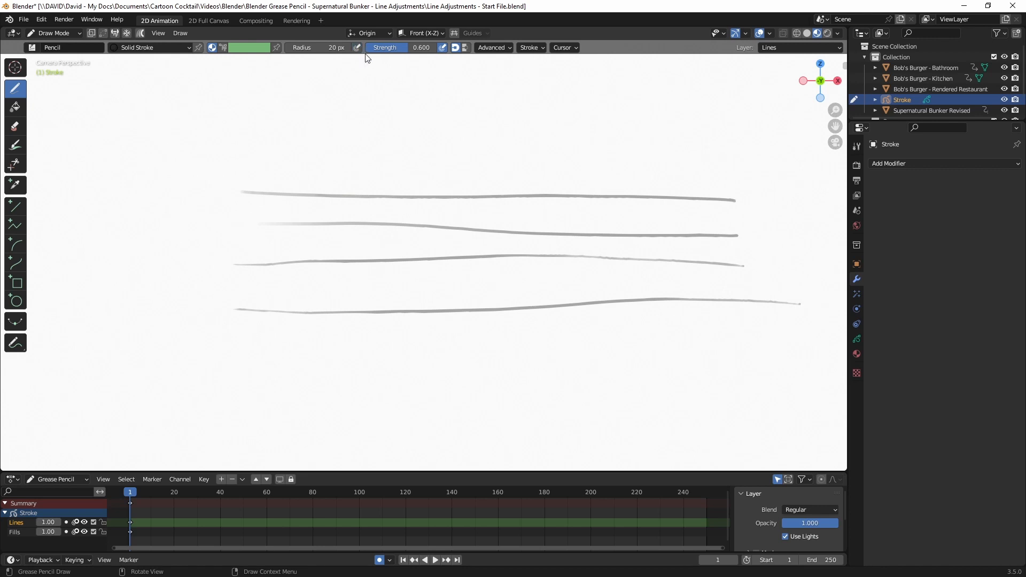
pyautogui.moveTo(247, 149); pyautogui.dragTo(748, 138)
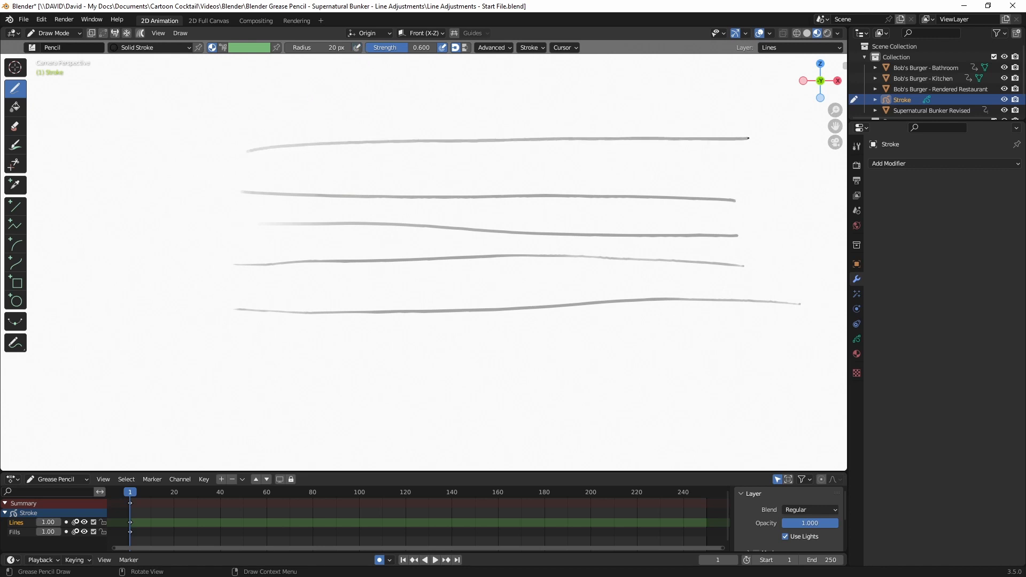
pyautogui.moveTo(318, 77)
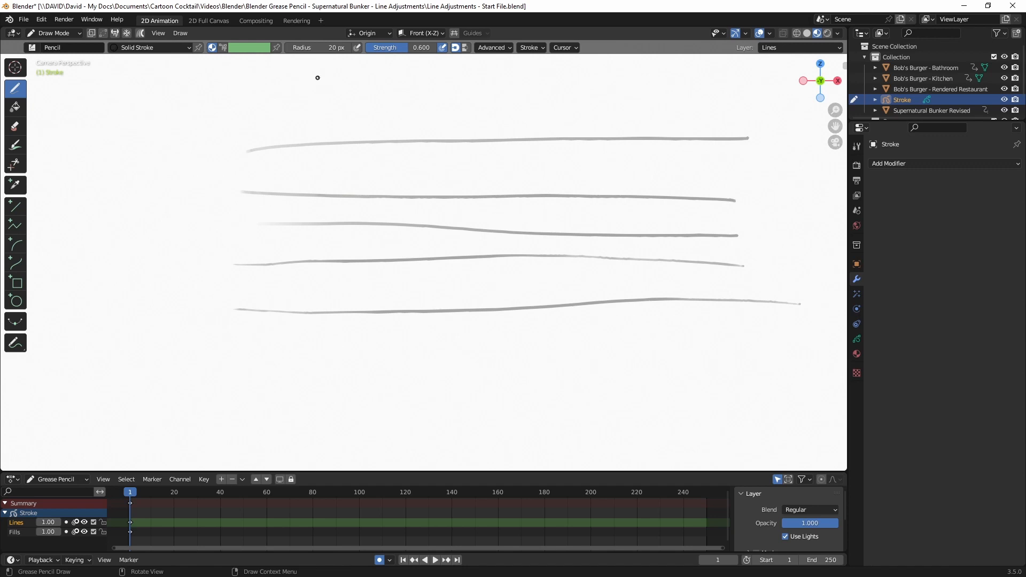
pyautogui.moveTo(329, 71)
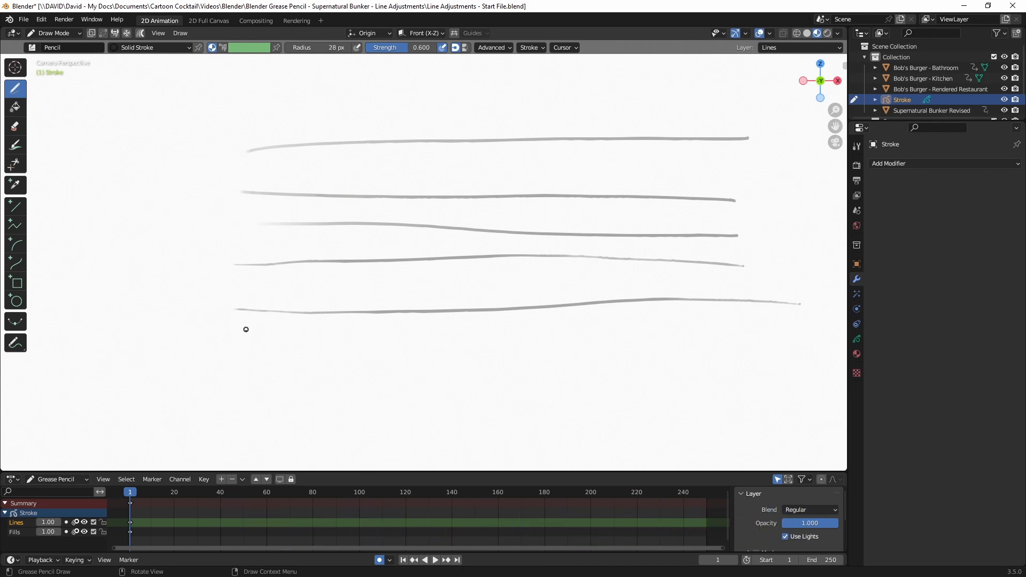
# Add two more grey lines at the bottom, then darker lines and two bold black strokes at full strength.
pyautogui.moveTo(246, 330); pyautogui.dragTo(765, 337)
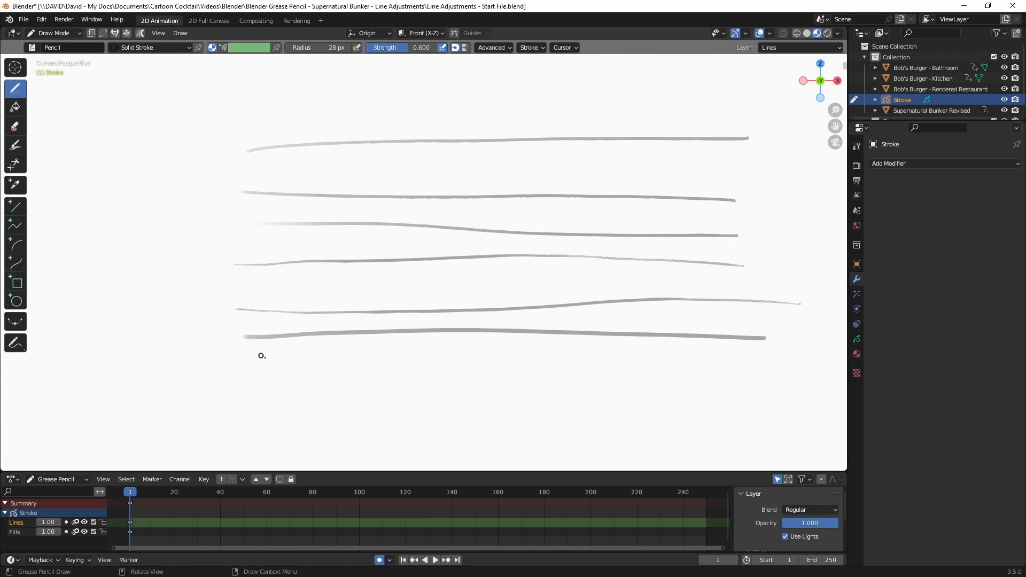
pyautogui.moveTo(255, 373); pyautogui.dragTo(503, 382)
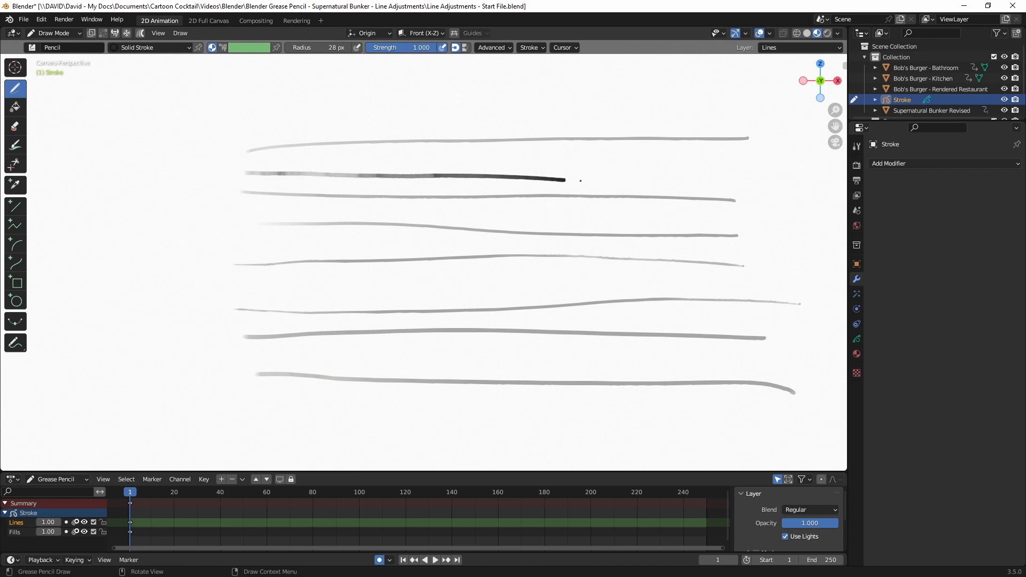
pyautogui.moveTo(567, 180); pyautogui.dragTo(744, 188)
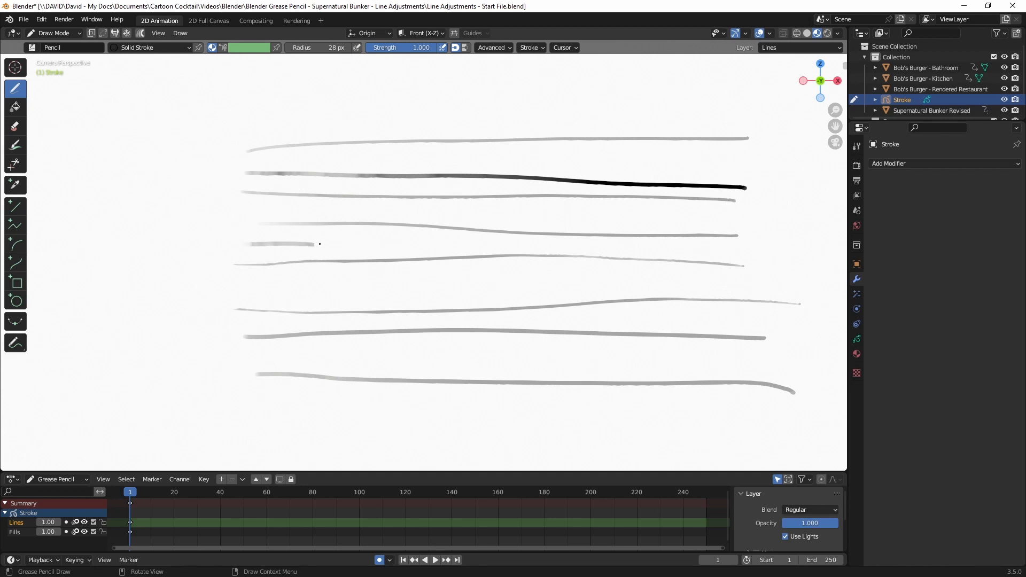
pyautogui.moveTo(311, 244); pyautogui.dragTo(737, 254)
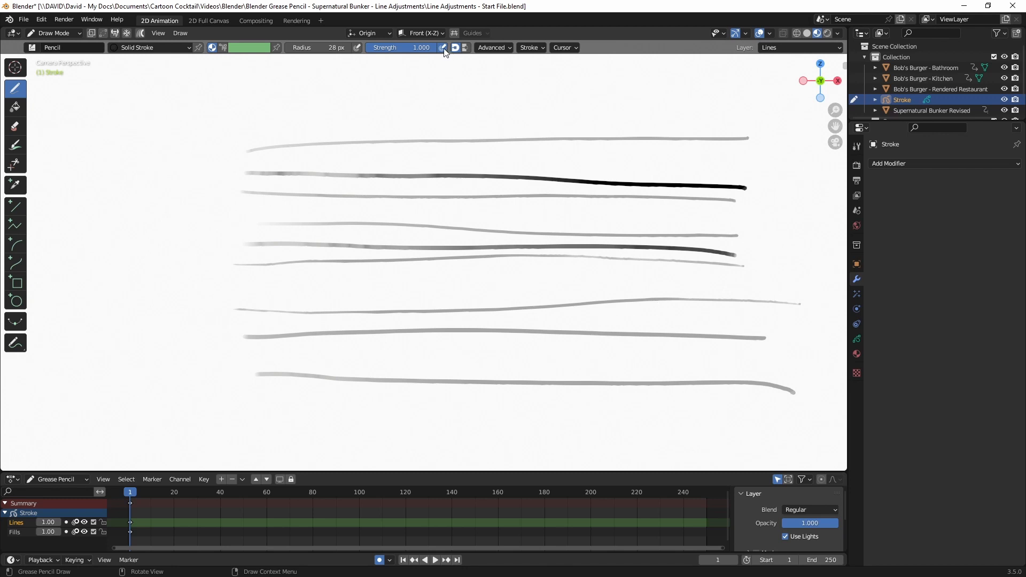
pyautogui.moveTo(244, 354); pyautogui.dragTo(461, 340)
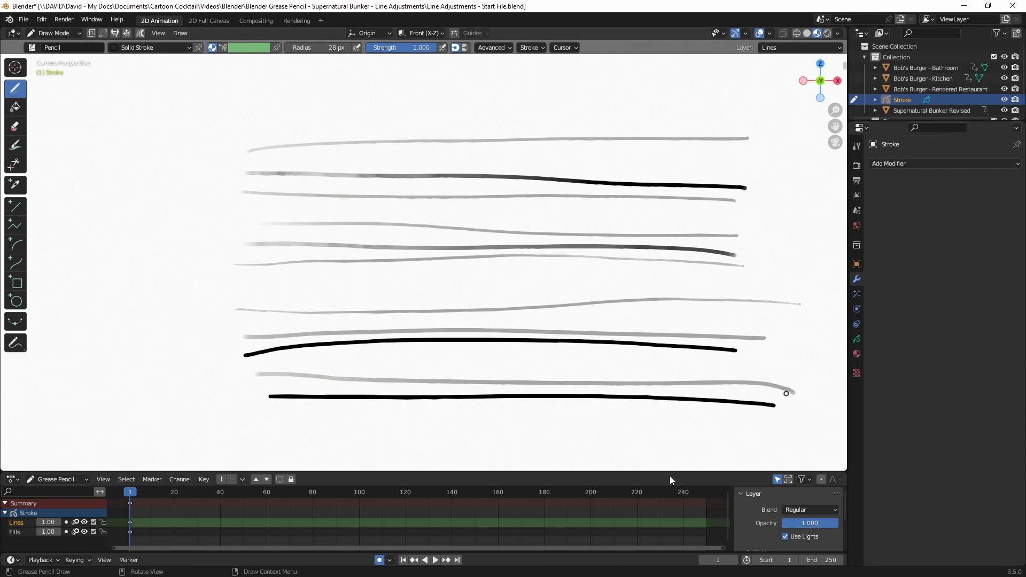
pyautogui.moveTo(240, 117); pyautogui.dragTo(651, 385)
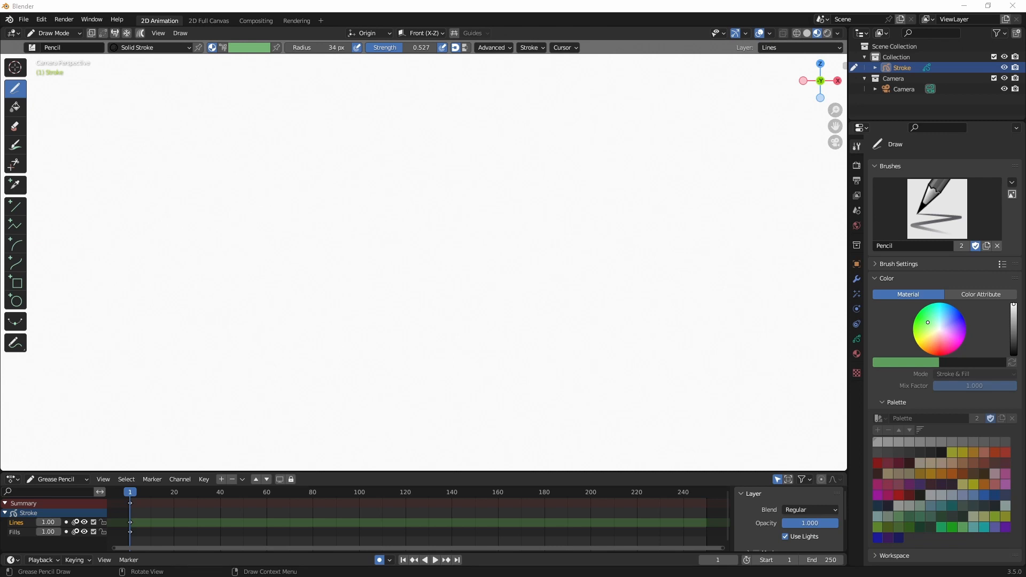
pyautogui.moveTo(508, 216)
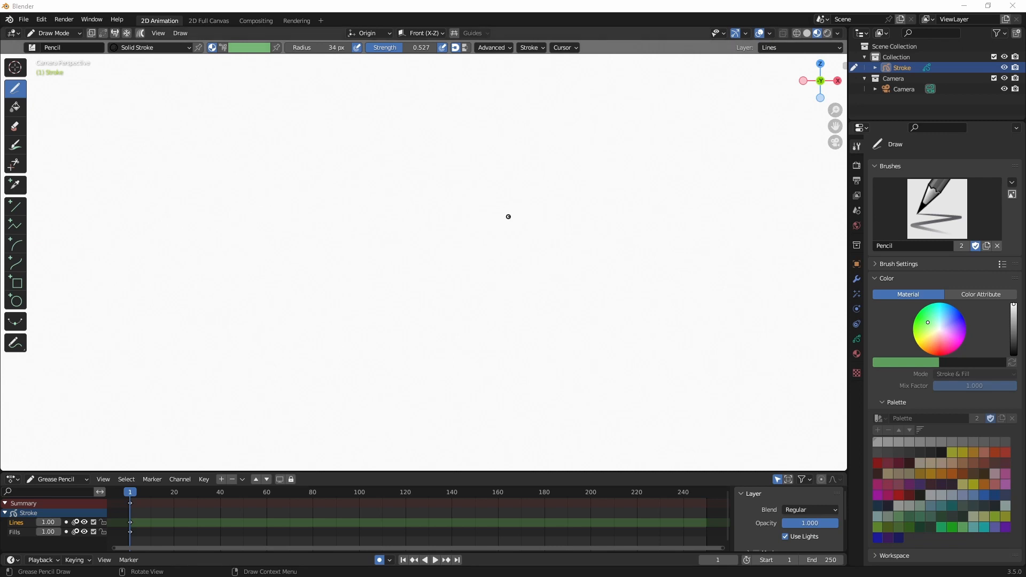
# Sketch a wavy S stroke, enlarge the brush radius, lower its strength, and draw a thick soft curve over it.
pyautogui.moveTo(524, 213); pyautogui.dragTo(517, 252)
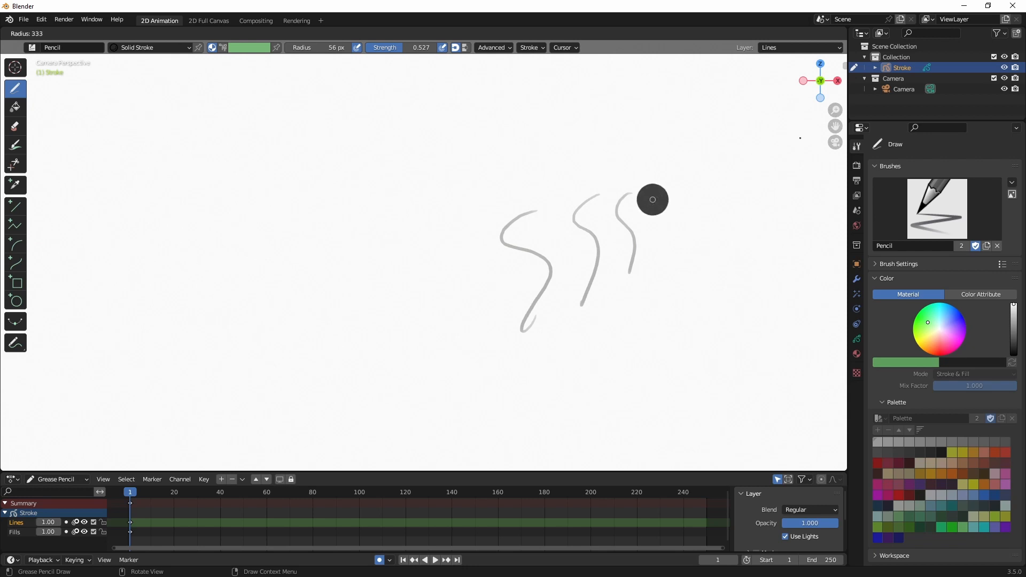
pyautogui.moveTo(521, 373); pyautogui.dragTo(697, 169)
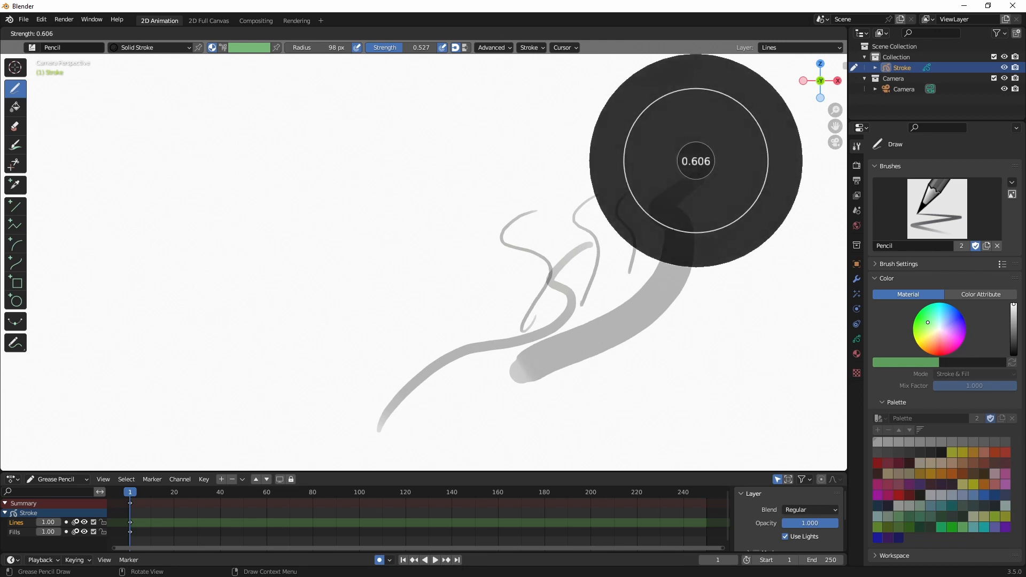
pyautogui.moveTo(696, 162); pyautogui.dragTo(672, 179)
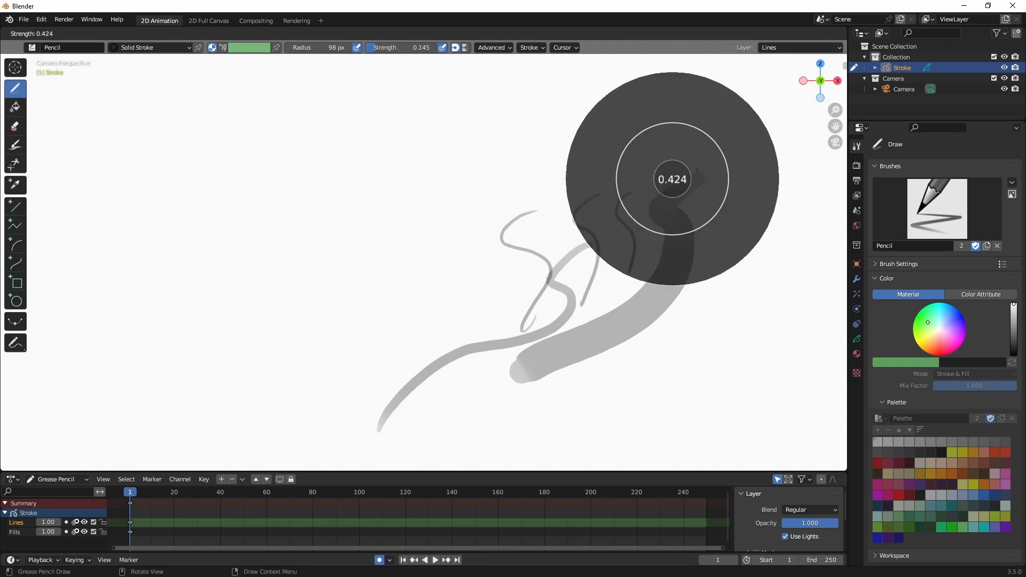
pyautogui.moveTo(672, 179); pyautogui.dragTo(536, 293)
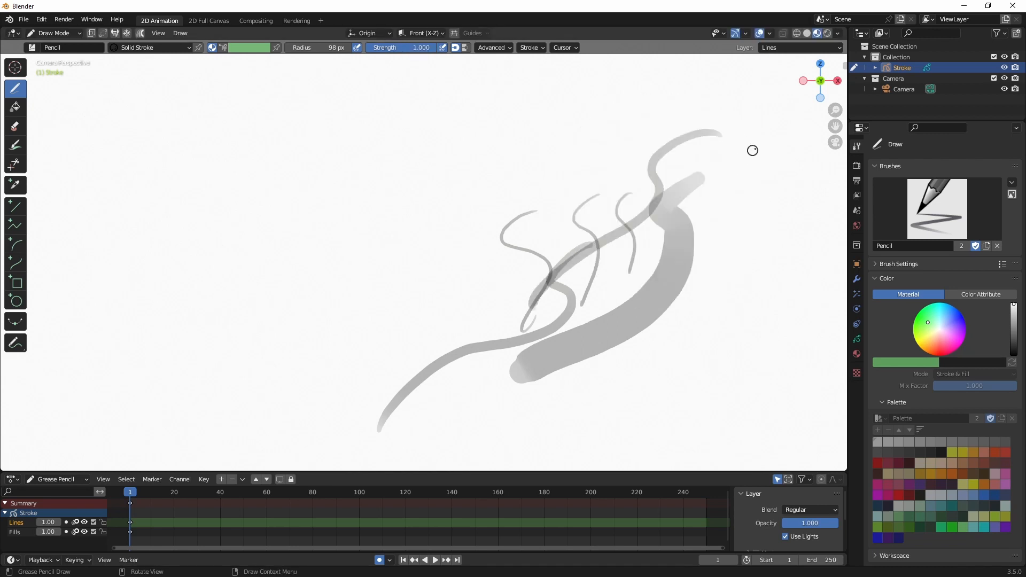
pyautogui.moveTo(755, 147); pyautogui.dragTo(731, 294)
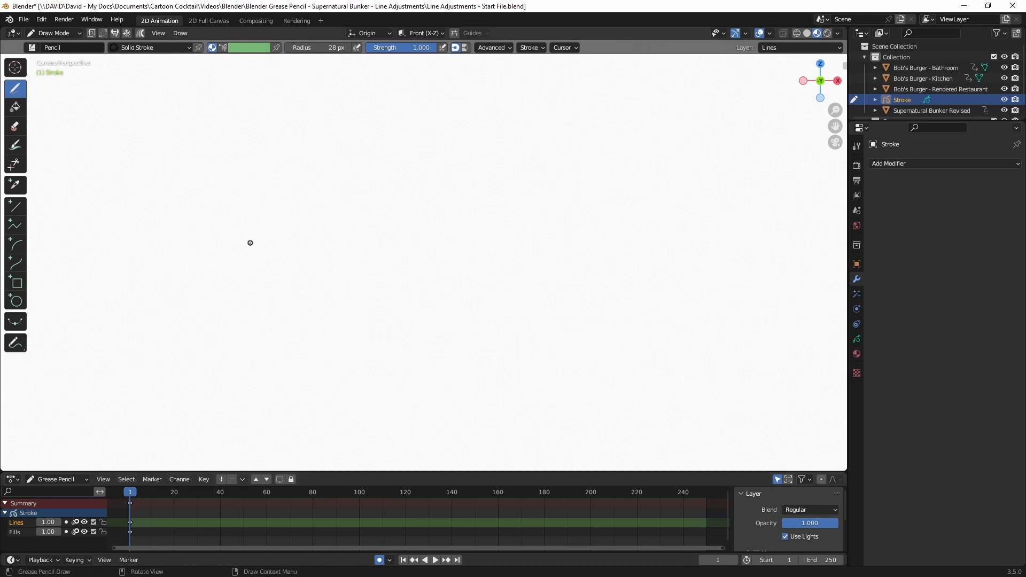
# Draw one bold black arc across the canvas, check its points in Edit Mode, and return to Draw Mode.
pyautogui.moveTo(250, 243); pyautogui.dragTo(724, 235)
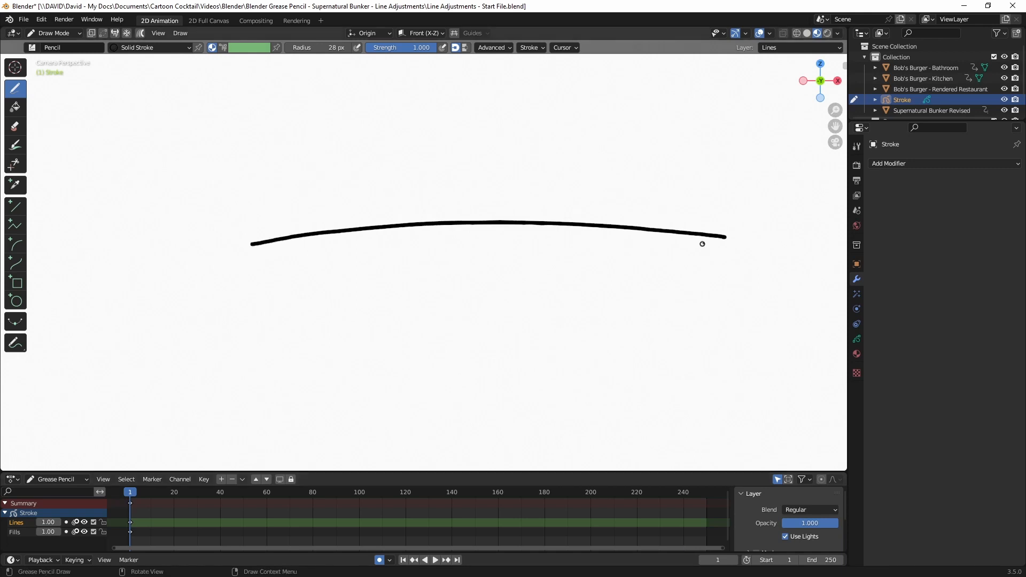
pyautogui.click(53, 33)
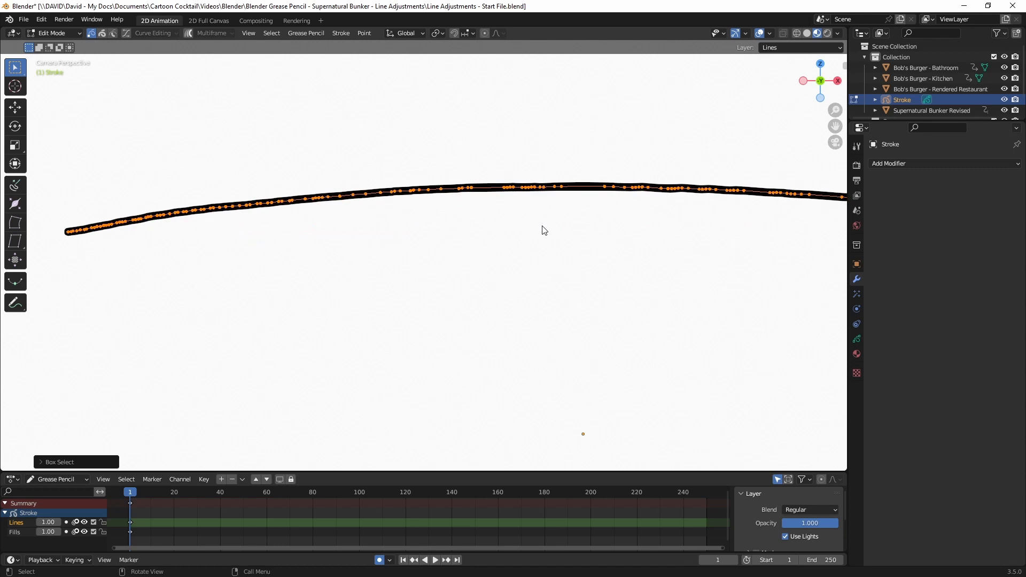
pyautogui.click(51, 33)
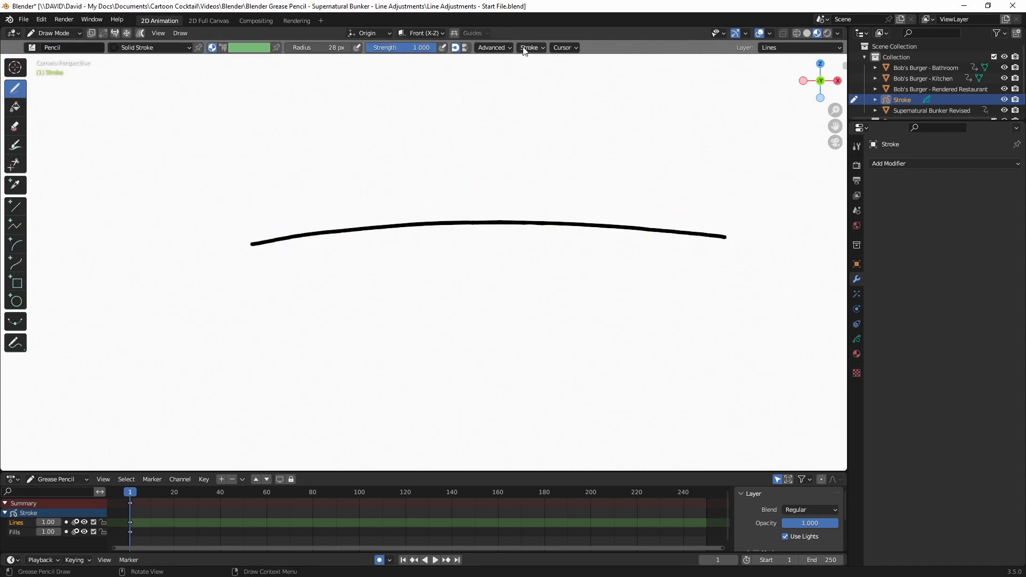
pyautogui.click(532, 47)
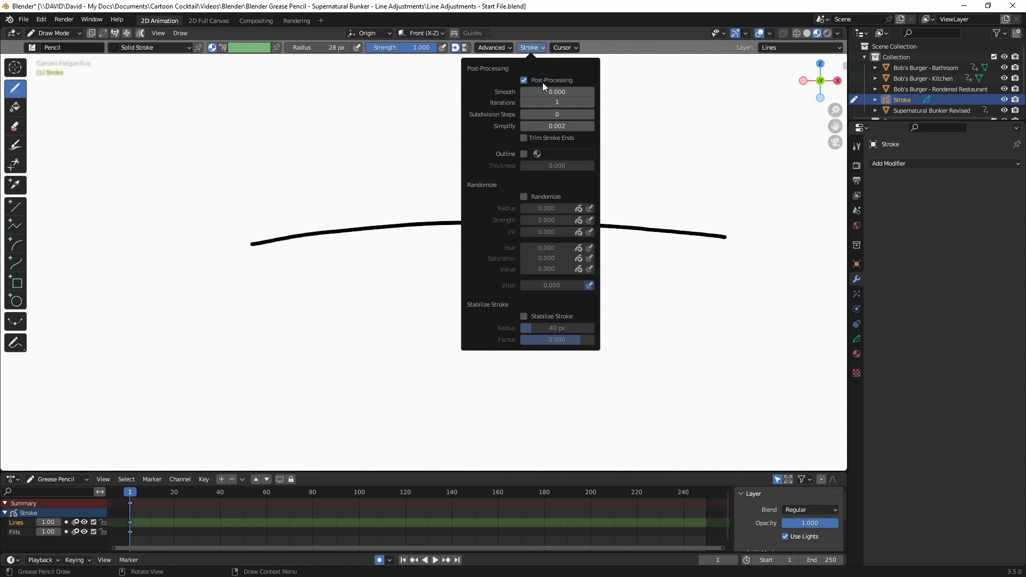
pyautogui.moveTo(575, 84)
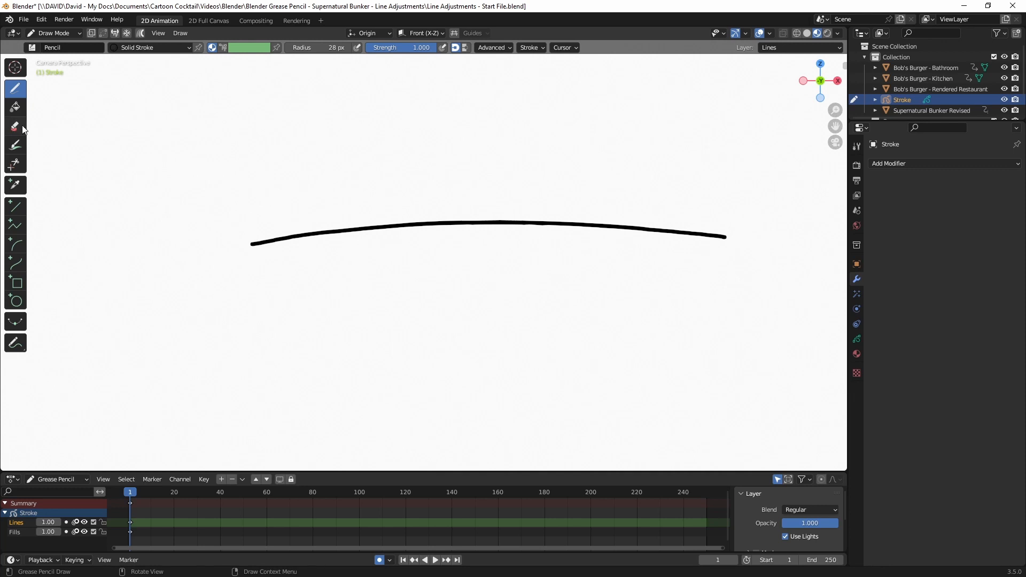
# Rub away the arc's right end with the soft and hard erasers.
pyautogui.click(15, 126)
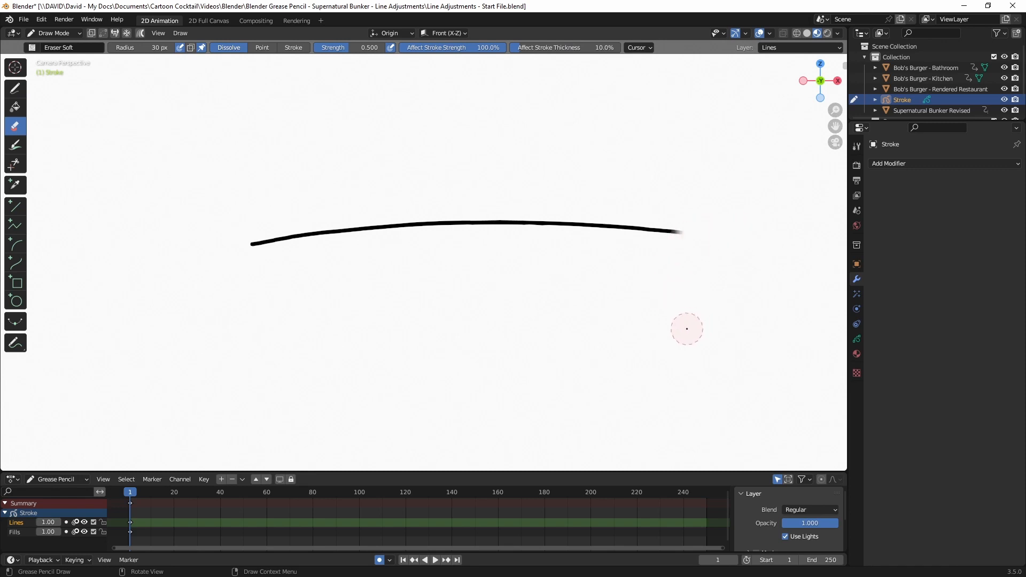
pyautogui.moveTo(688, 230)
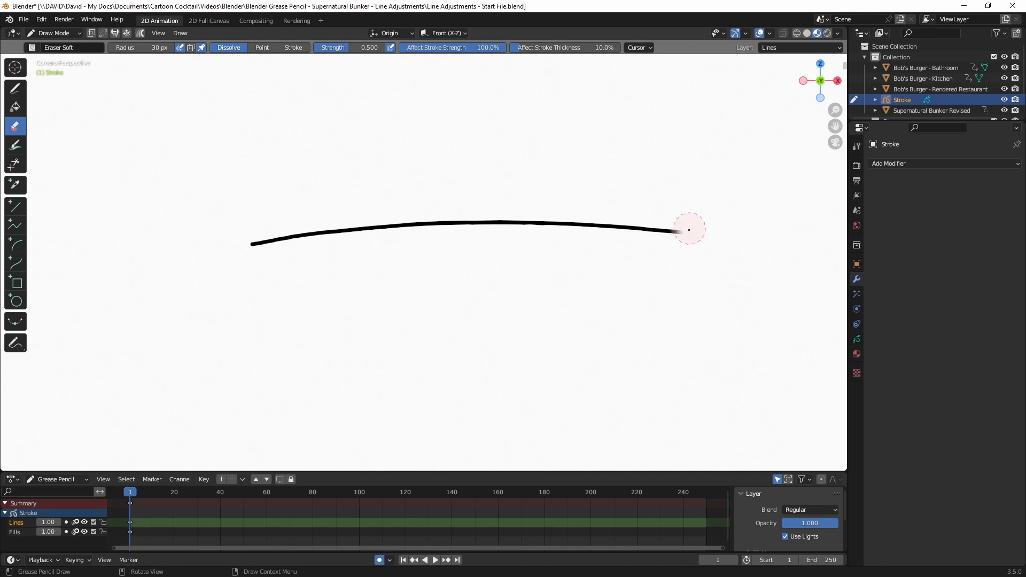
pyautogui.moveTo(689, 229); pyautogui.dragTo(625, 287)
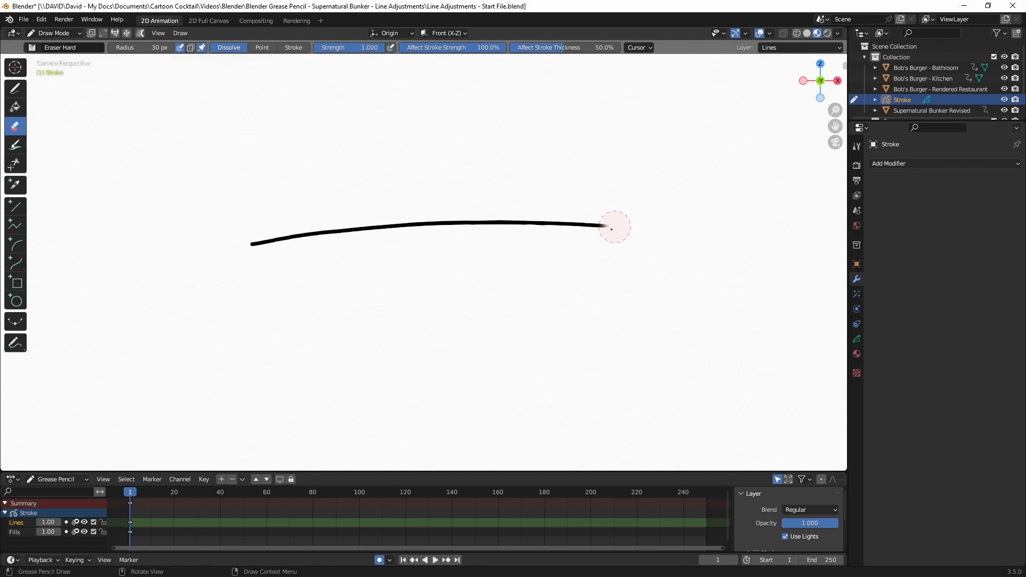
pyautogui.moveTo(613, 228); pyautogui.dragTo(540, 258)
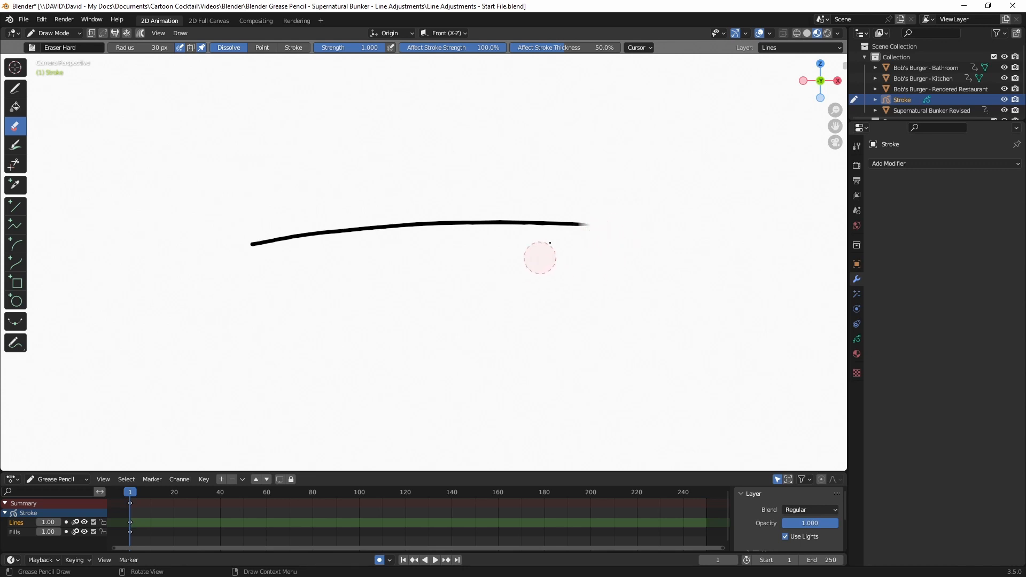
# Choose the Eraser Point preset, then return to the drawing tool.
pyautogui.click(60, 47)
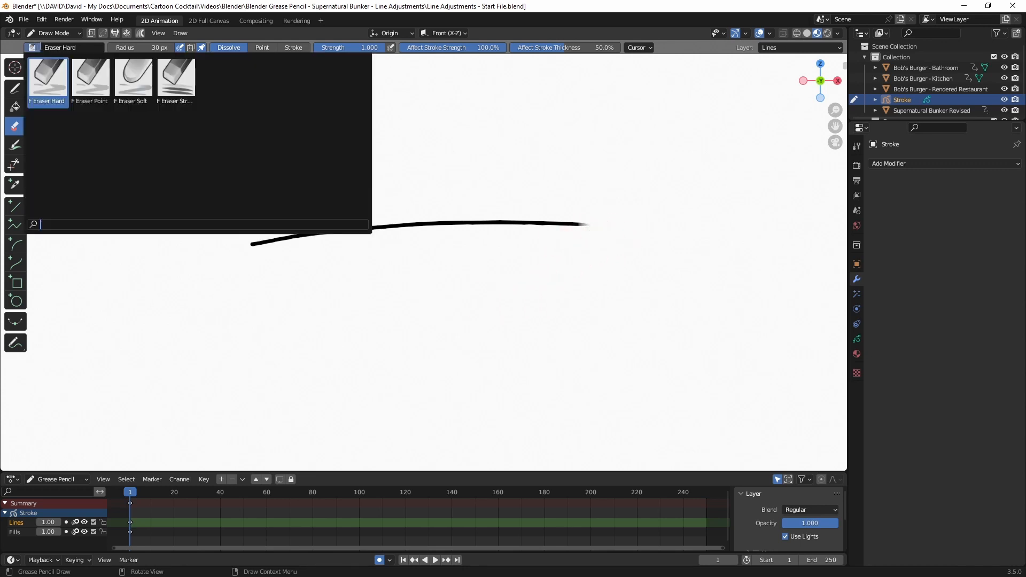
pyautogui.click(90, 78)
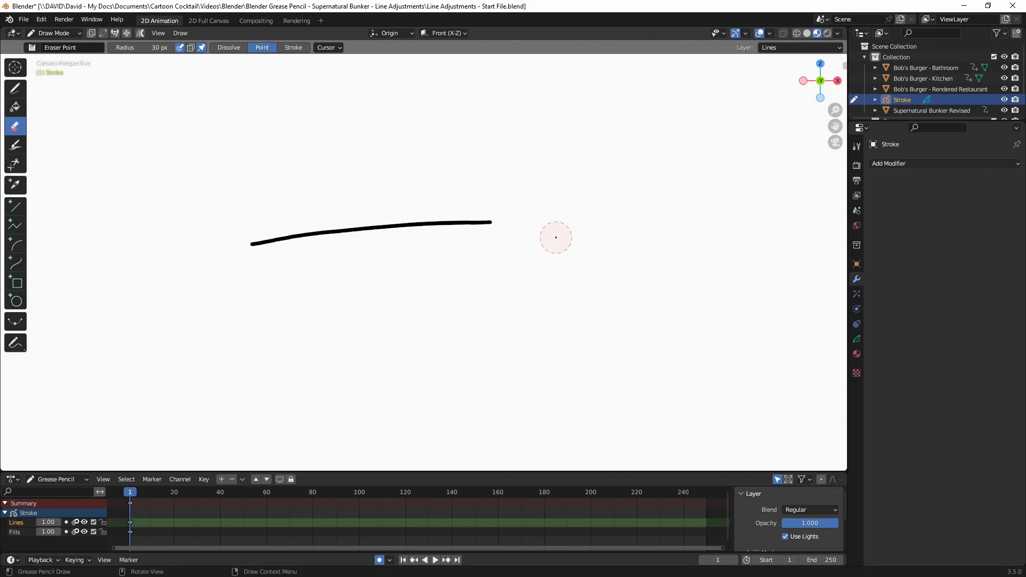
pyautogui.click(15, 89)
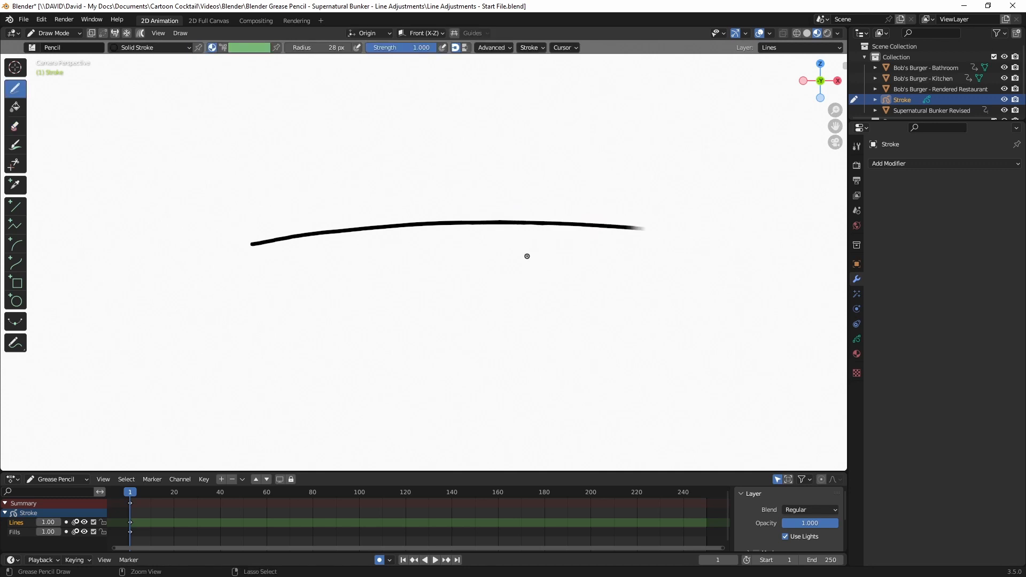
# Restore the first arc to full length and draw a second curved stroke below it.
pyautogui.moveTo(644, 227); pyautogui.dragTo(725, 237)
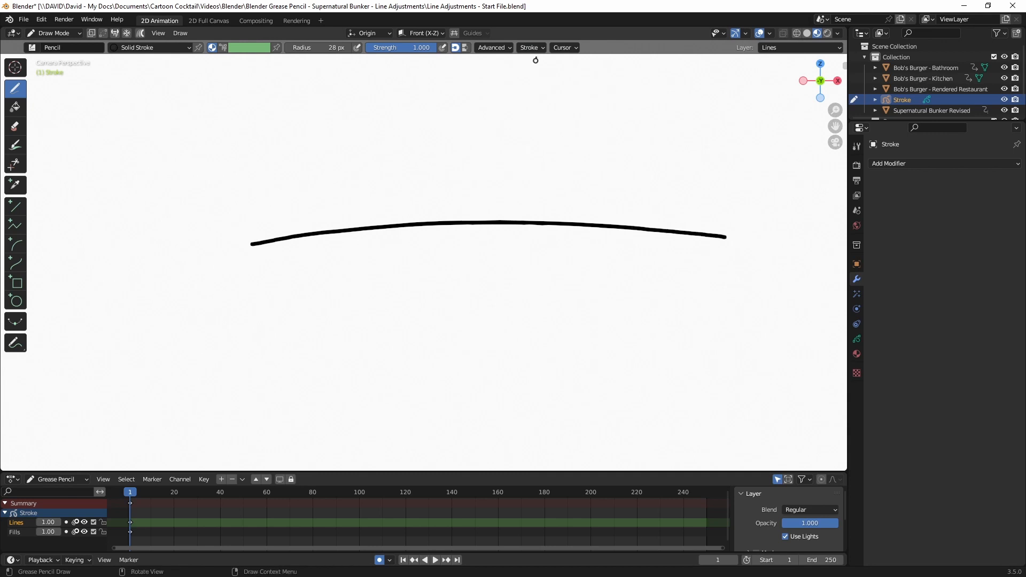
pyautogui.click(530, 47)
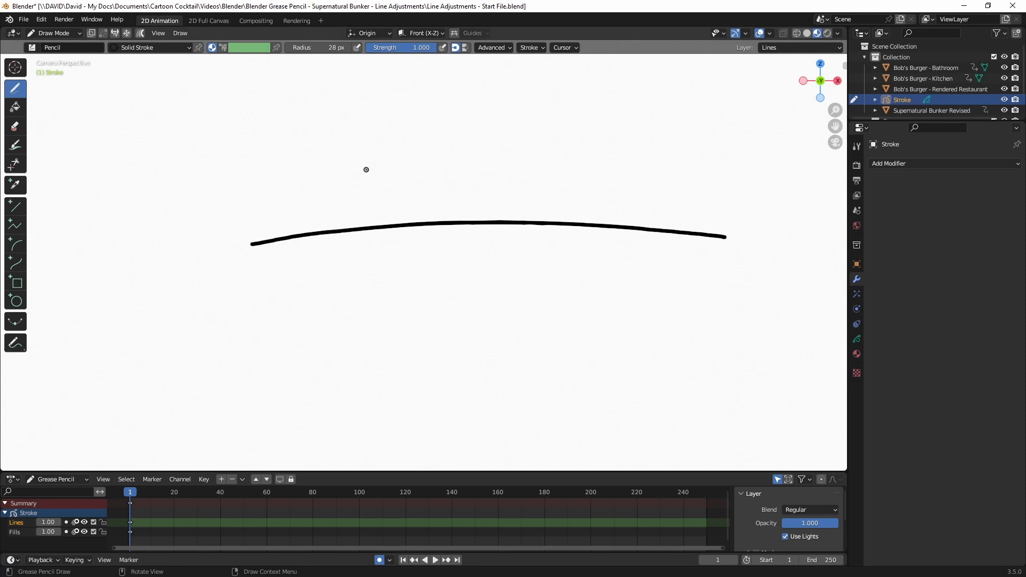
pyautogui.moveTo(254, 290); pyautogui.dragTo(471, 266)
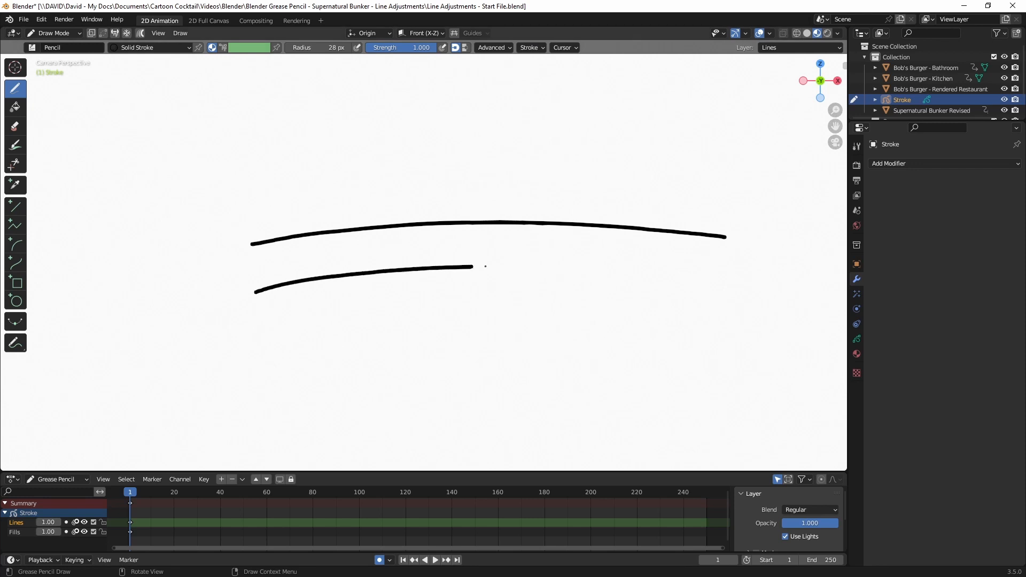
# Switch to Edit Mode to show both strokes' points.
pyautogui.click(54, 33)
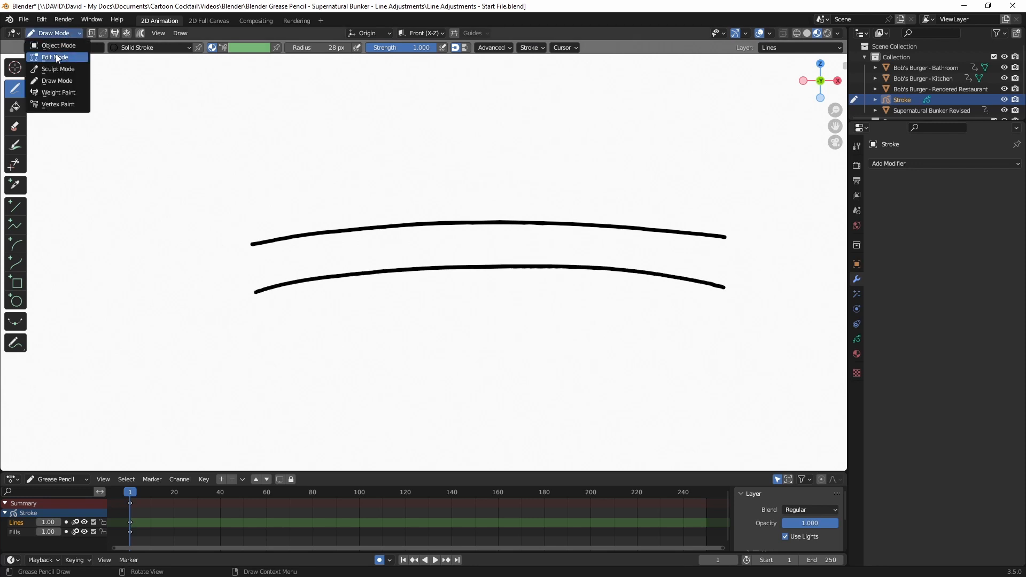
pyautogui.click(54, 57)
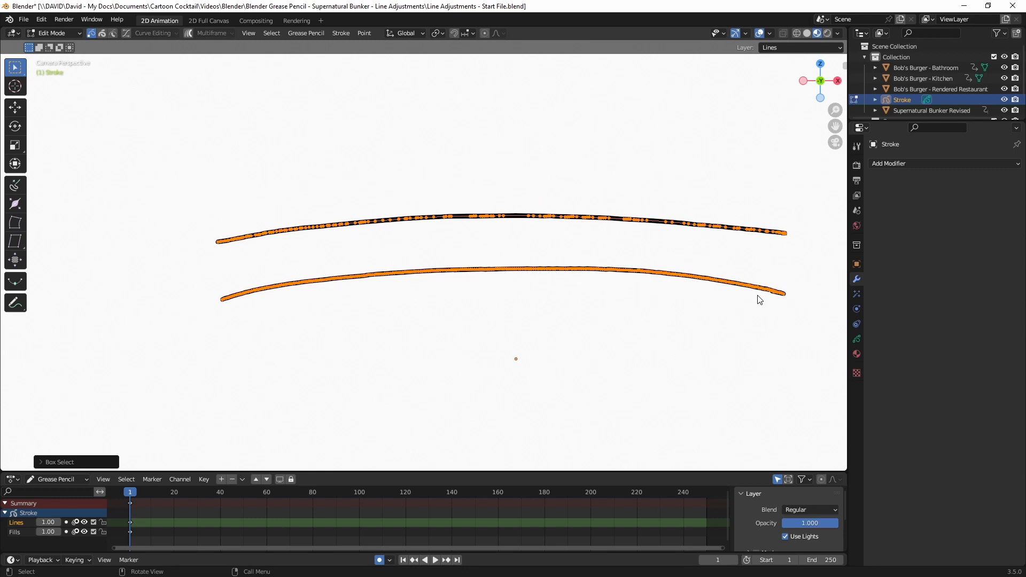
pyautogui.click(52, 33)
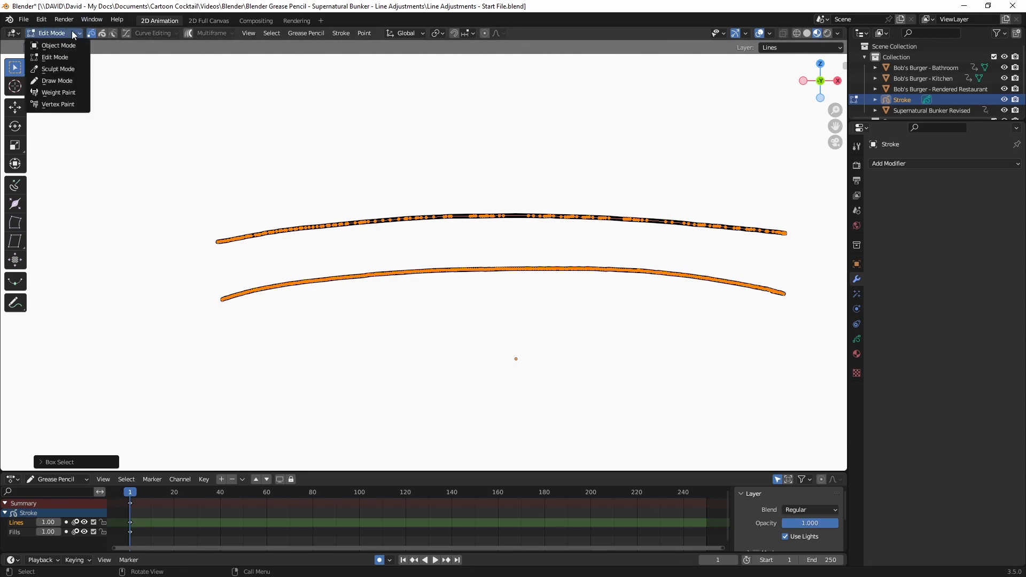
pyautogui.moveTo(57, 81)
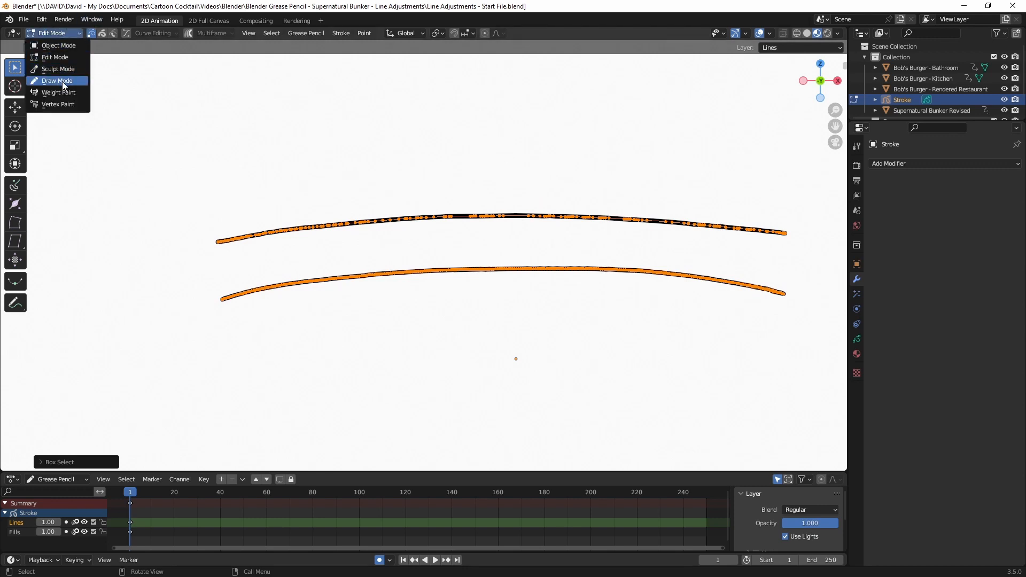
# Return to Draw Mode and point-erase the lower arc's right end back to about its middle.
pyautogui.click(58, 81)
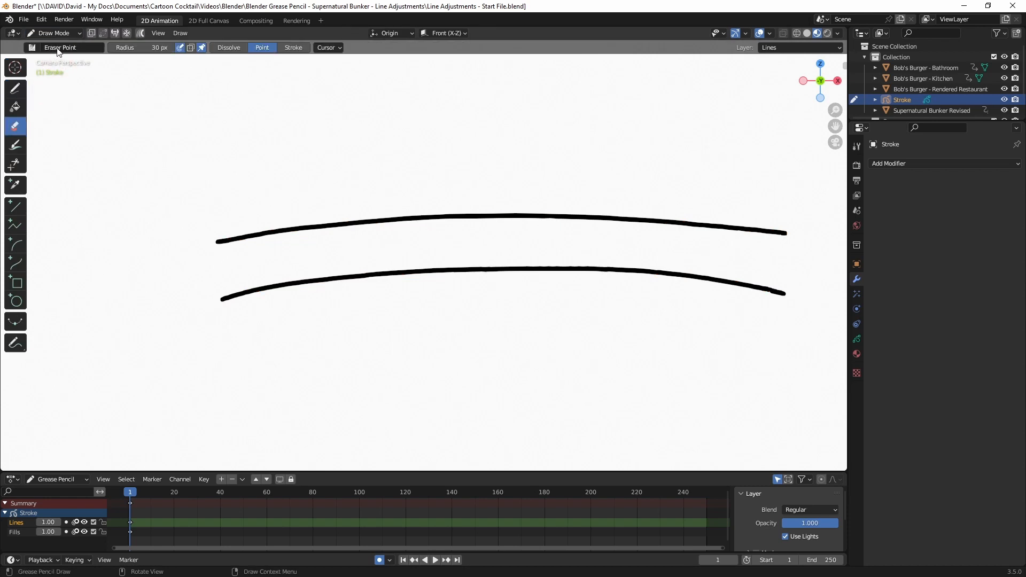
pyautogui.click(60, 47)
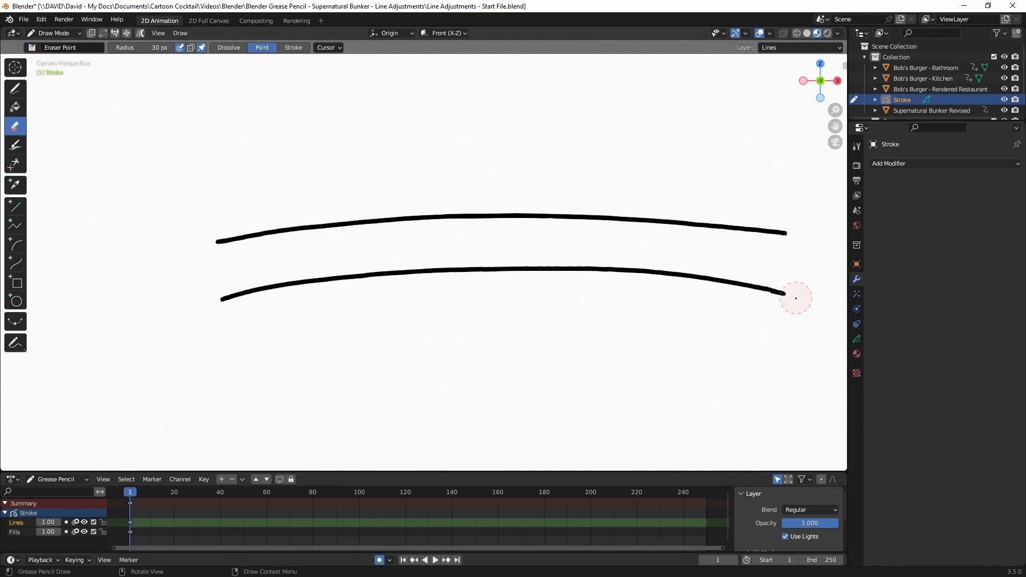
pyautogui.moveTo(809, 301)
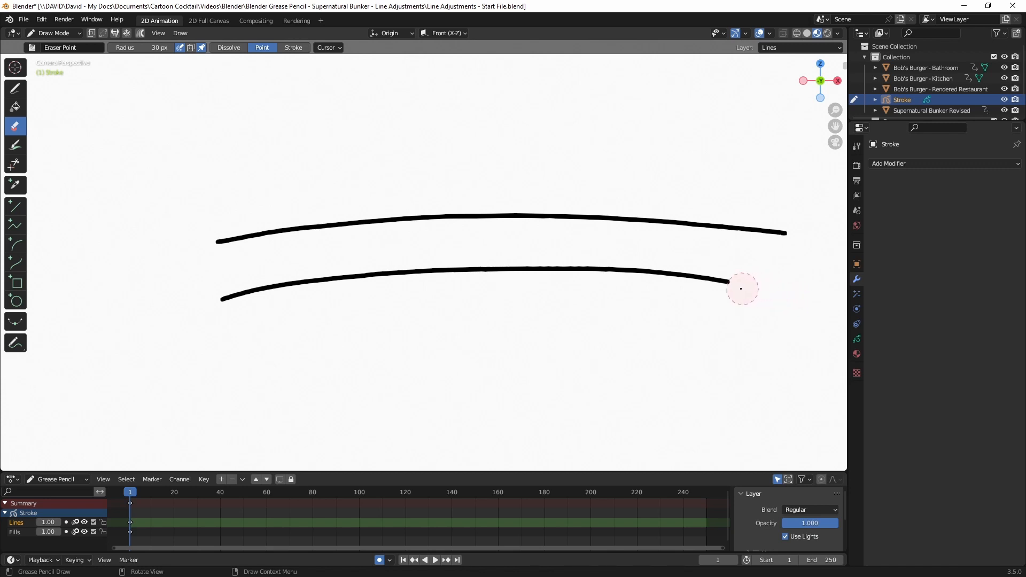
pyautogui.moveTo(742, 289); pyautogui.dragTo(693, 278)
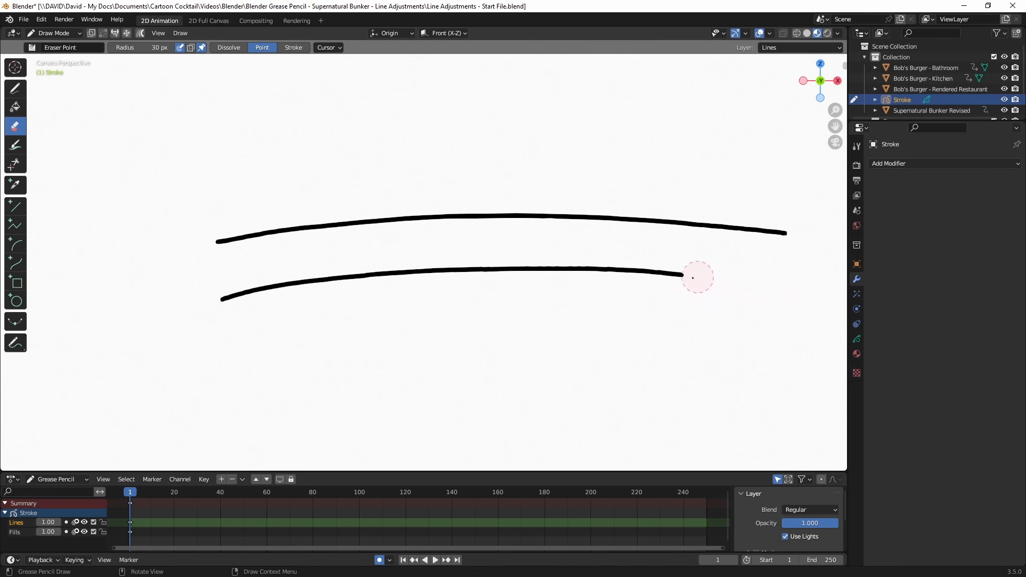
pyautogui.moveTo(686, 275)
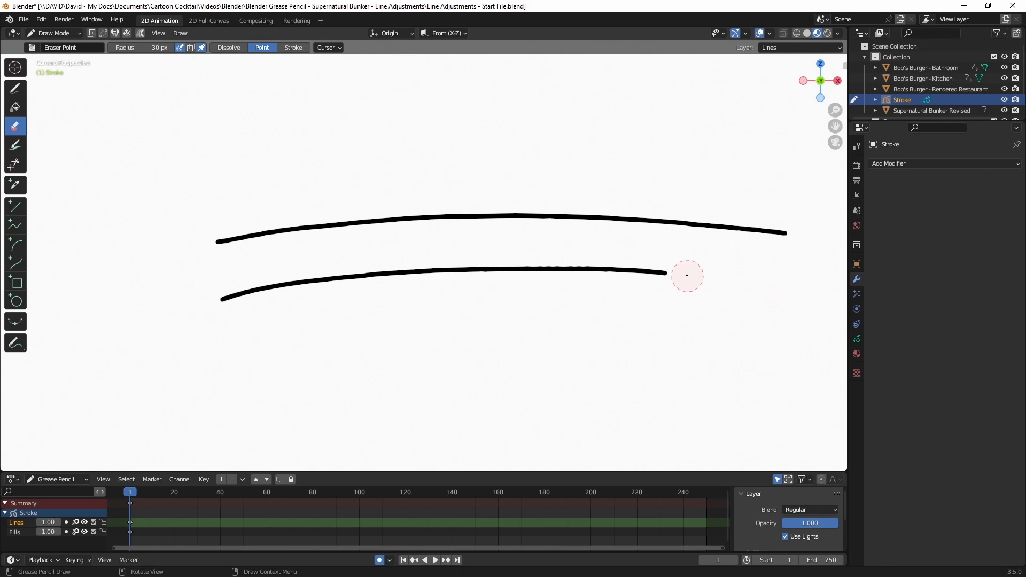
pyautogui.moveTo(686, 274); pyautogui.dragTo(656, 272)
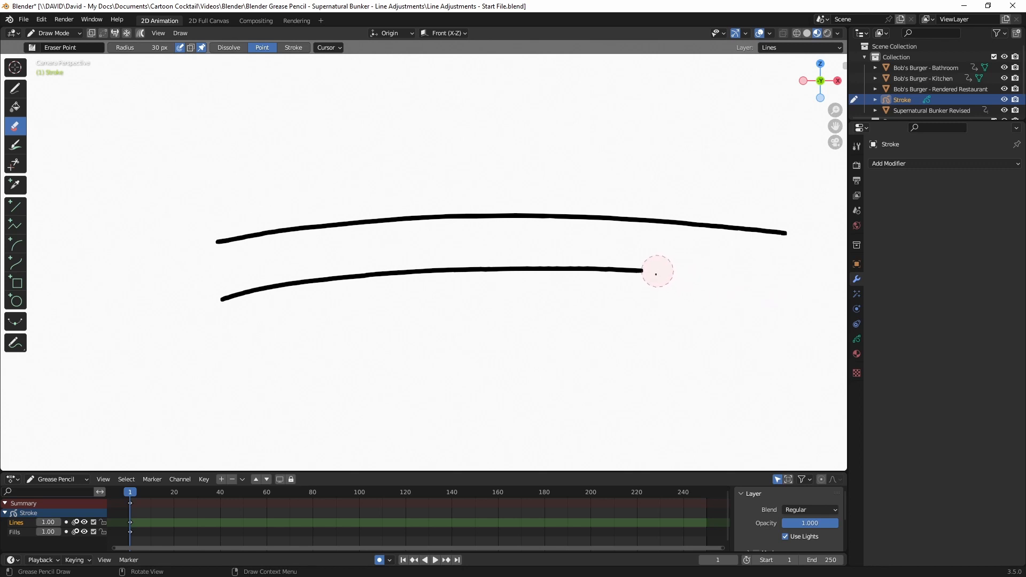
pyautogui.moveTo(656, 271); pyautogui.dragTo(643, 320)
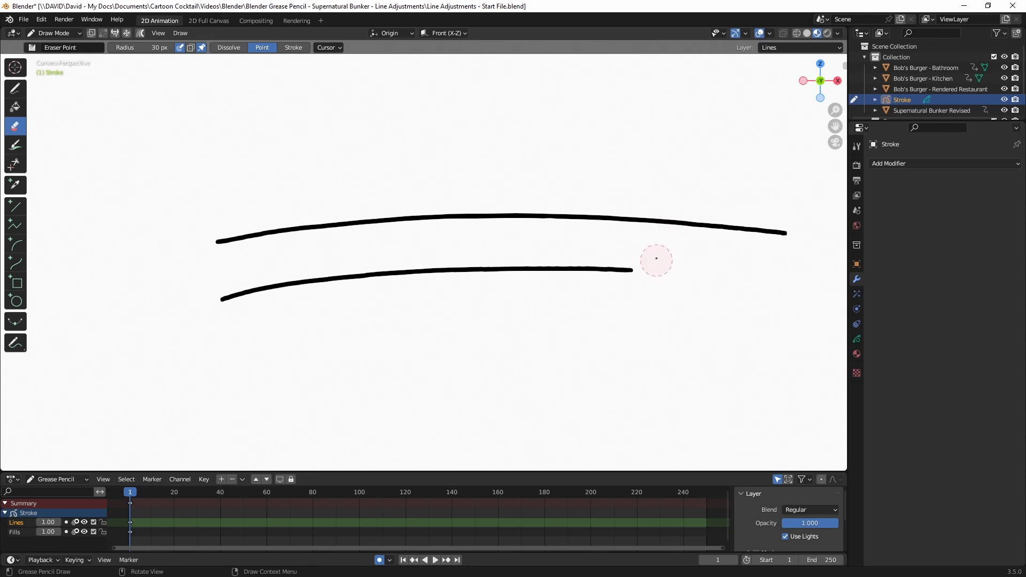
pyautogui.moveTo(642, 271)
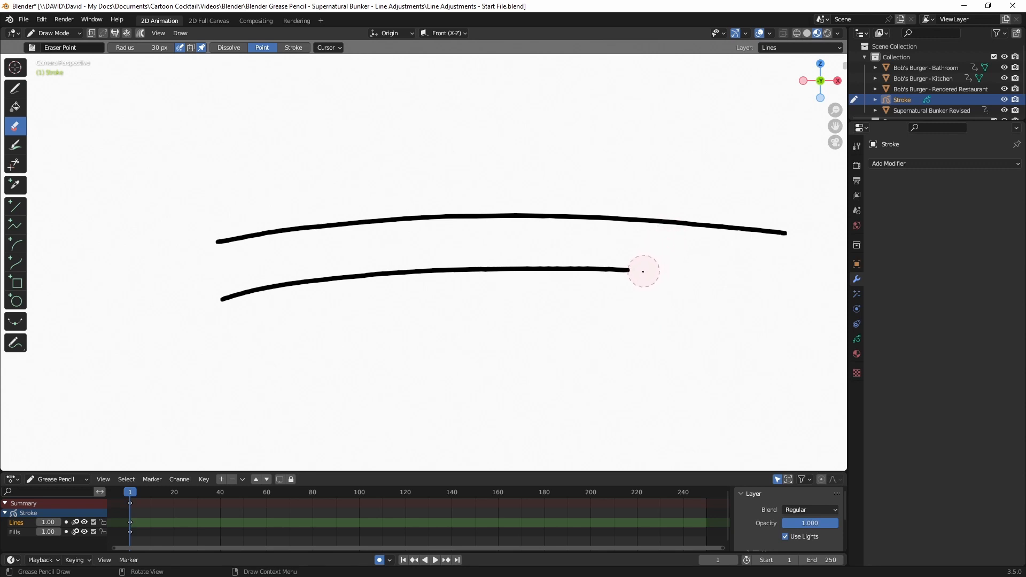
pyautogui.moveTo(629, 257)
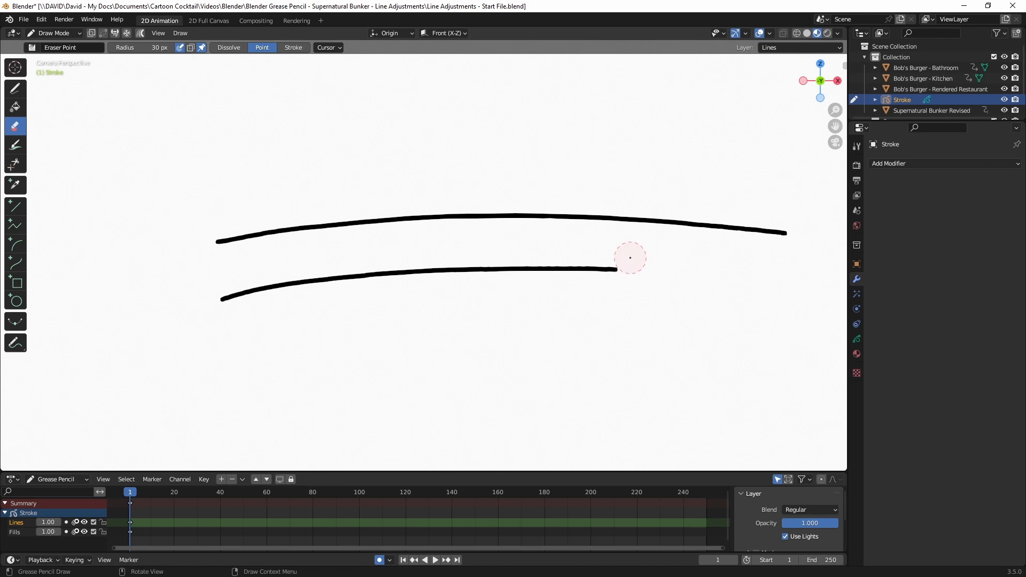
pyautogui.moveTo(631, 258); pyautogui.dragTo(521, 298)
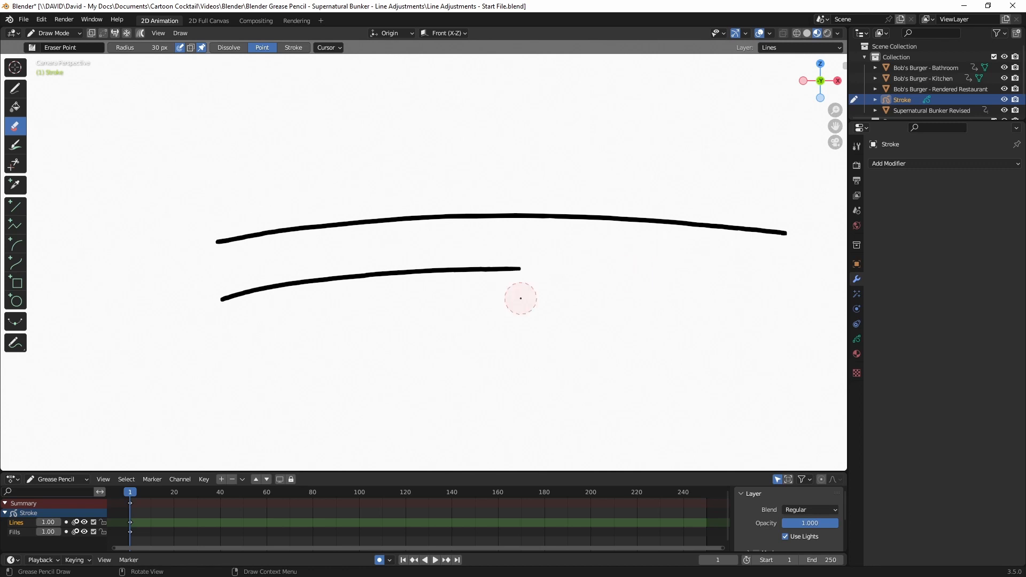
# Review the Pencil's Post-Processing, Randomize and Stabilize Stroke options, then draw a third arc below.
pyautogui.click(15, 89)
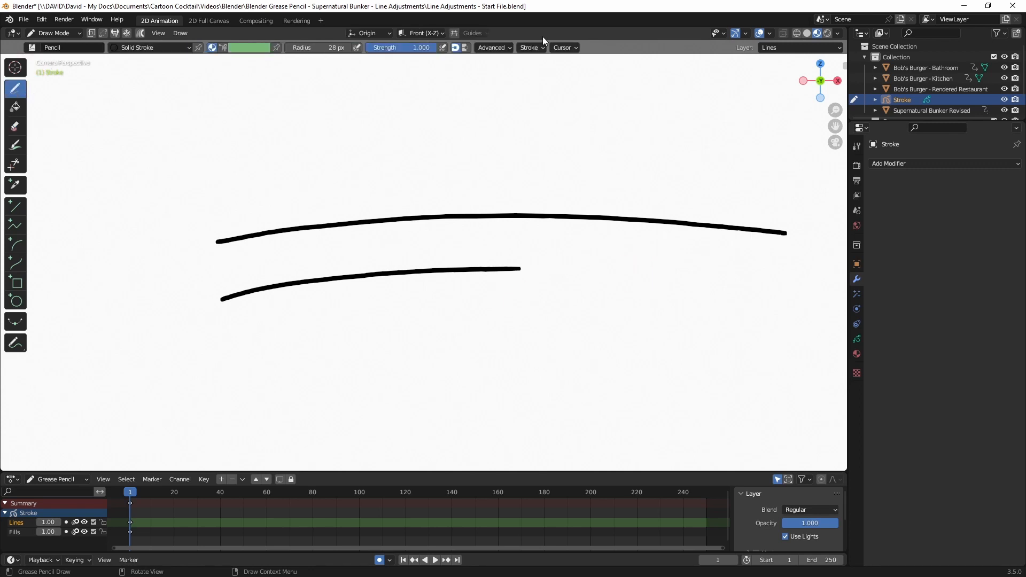
pyautogui.click(532, 47)
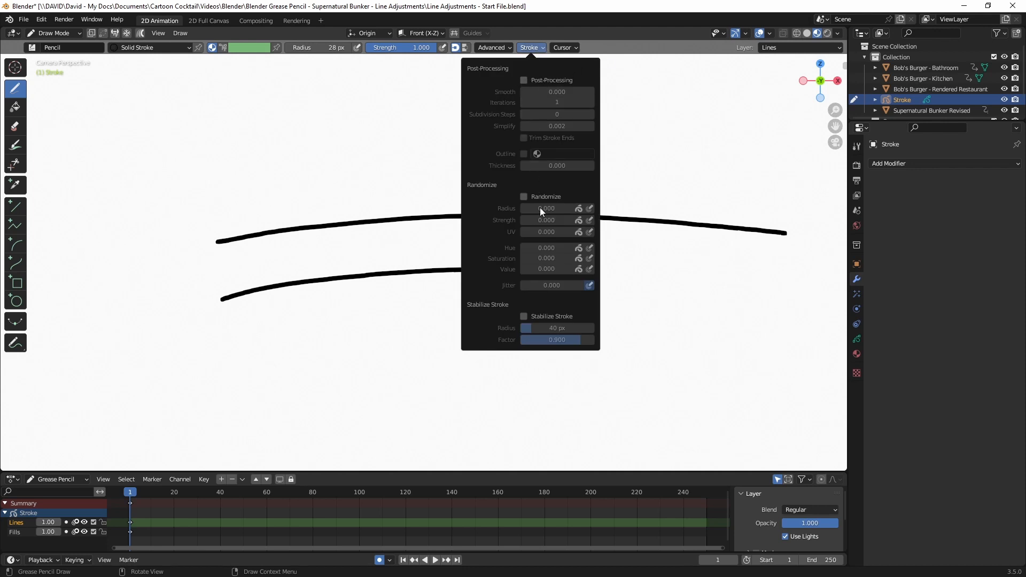
pyautogui.moveTo(544, 190)
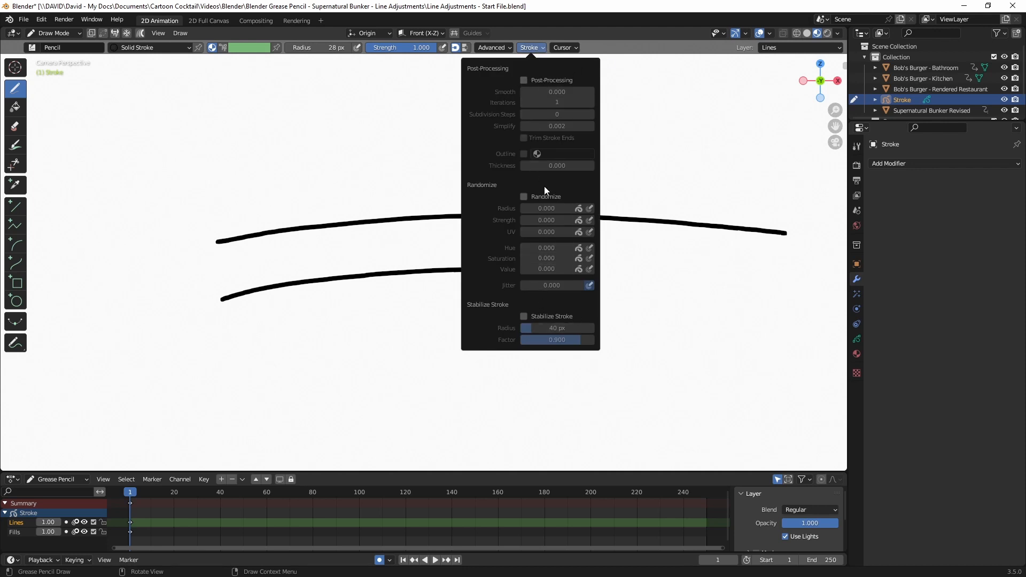
pyautogui.click(524, 316)
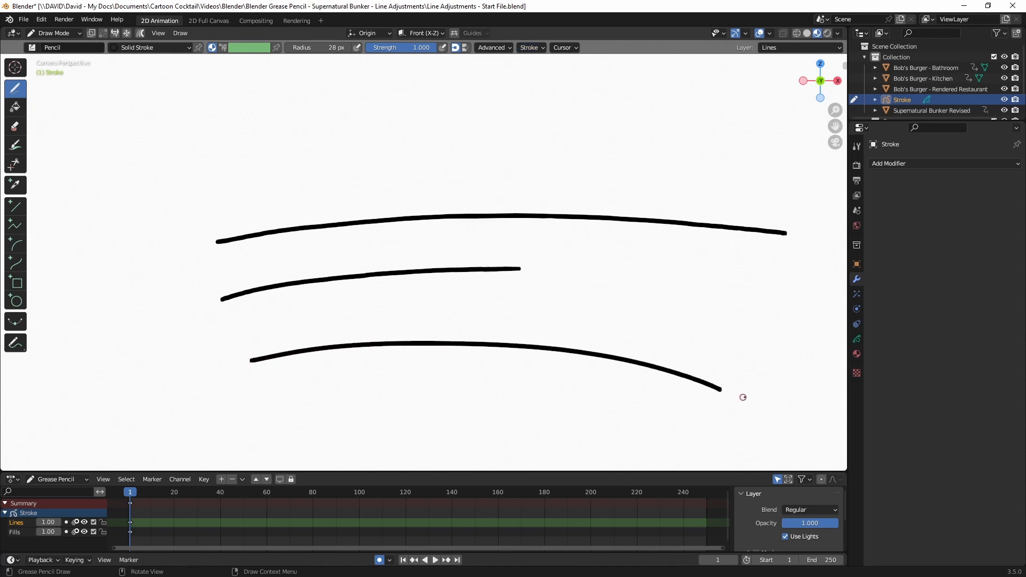
pyautogui.click(531, 47)
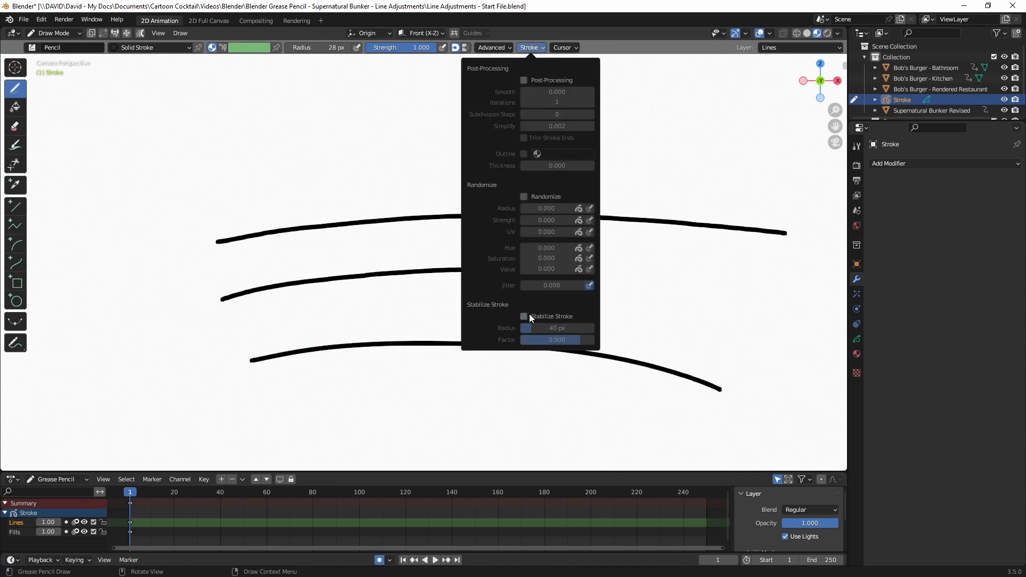
pyautogui.moveTo(521, 328)
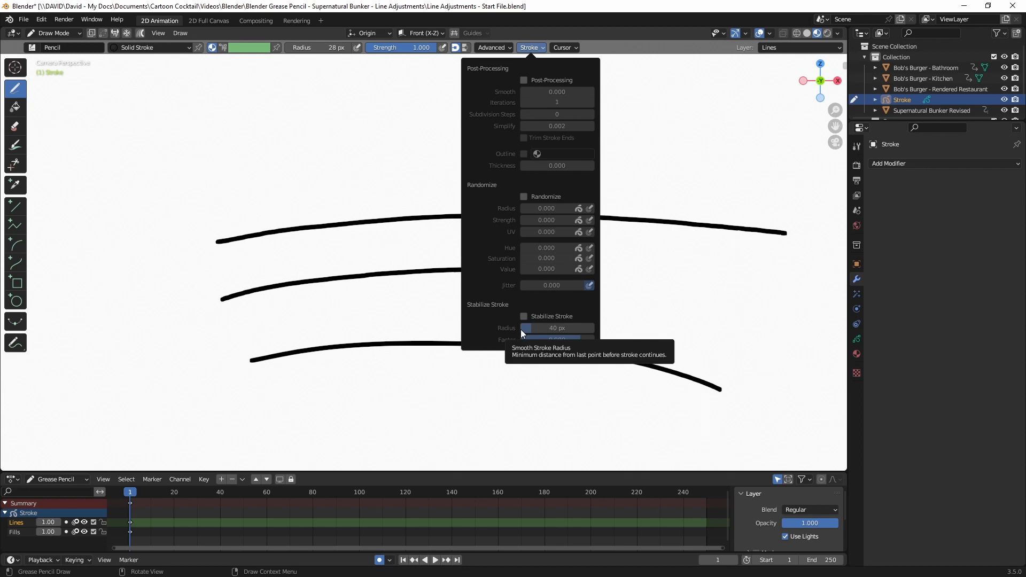
pyautogui.click(531, 47)
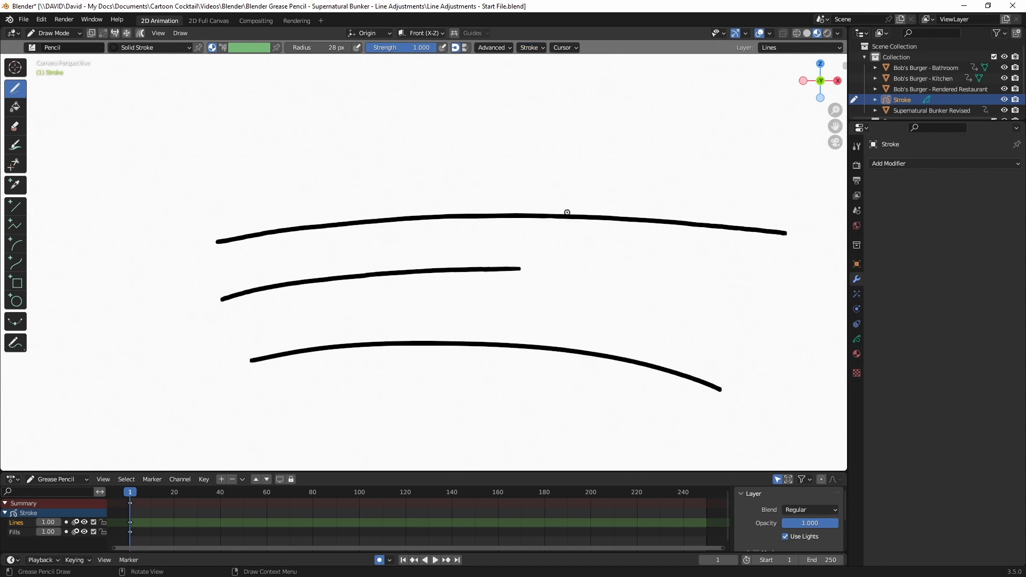
pyautogui.moveTo(246, 403); pyautogui.dragTo(416, 384)
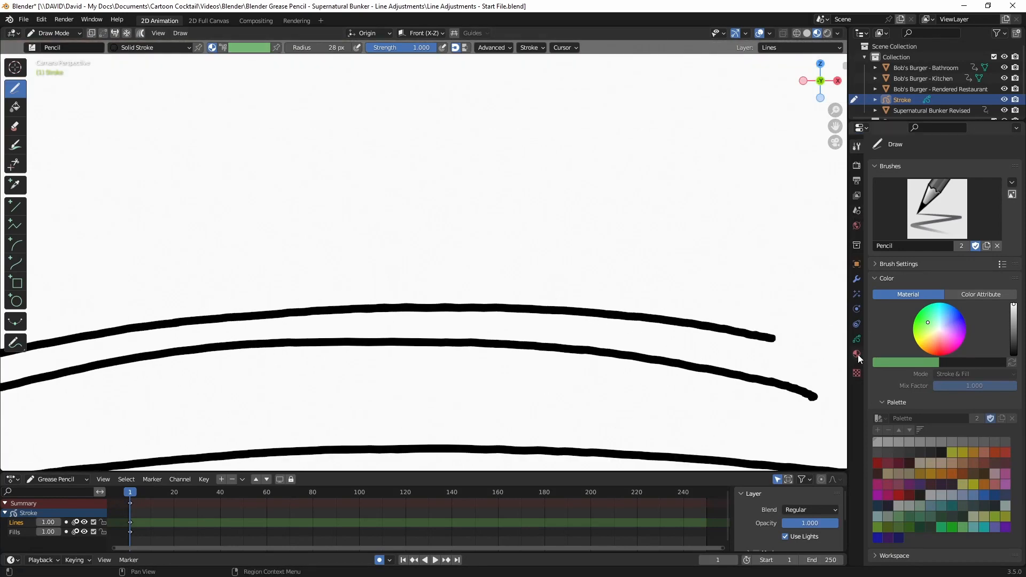
pyautogui.moveTo(856, 354)
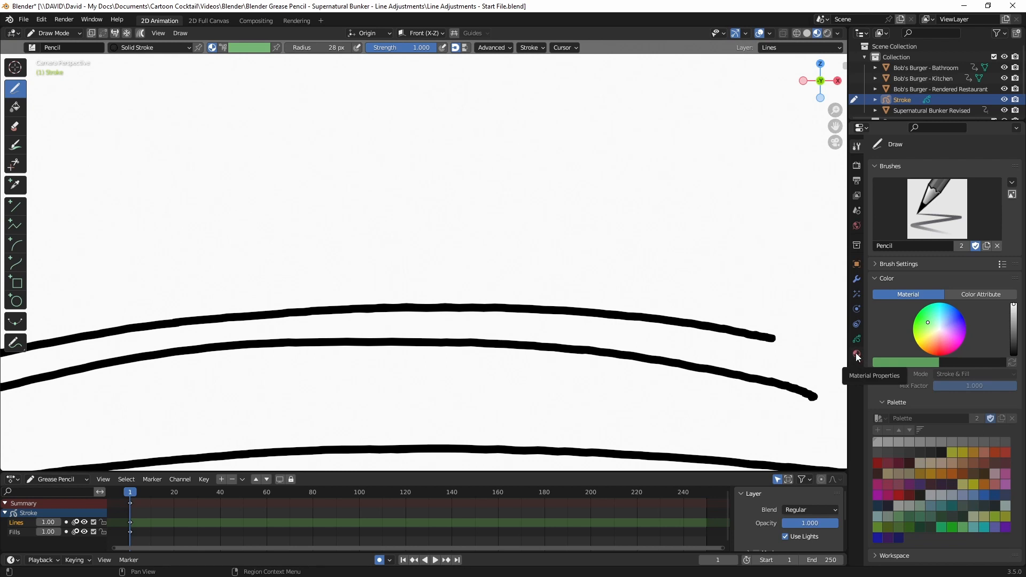
# Show the object's Material Properties and select the Squares Stroke material for test marks.
pyautogui.click(856, 354)
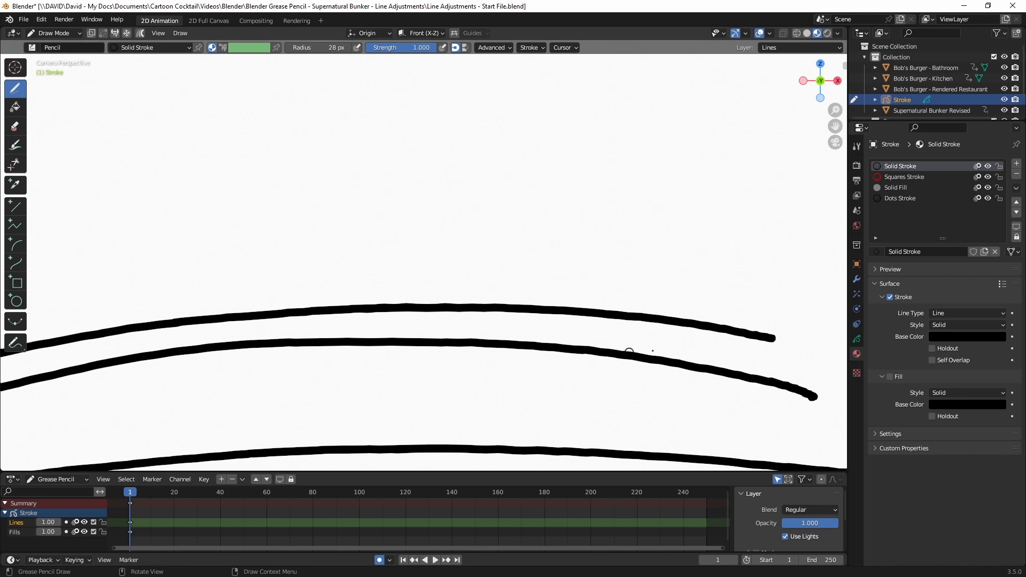
pyautogui.moveTo(898, 182)
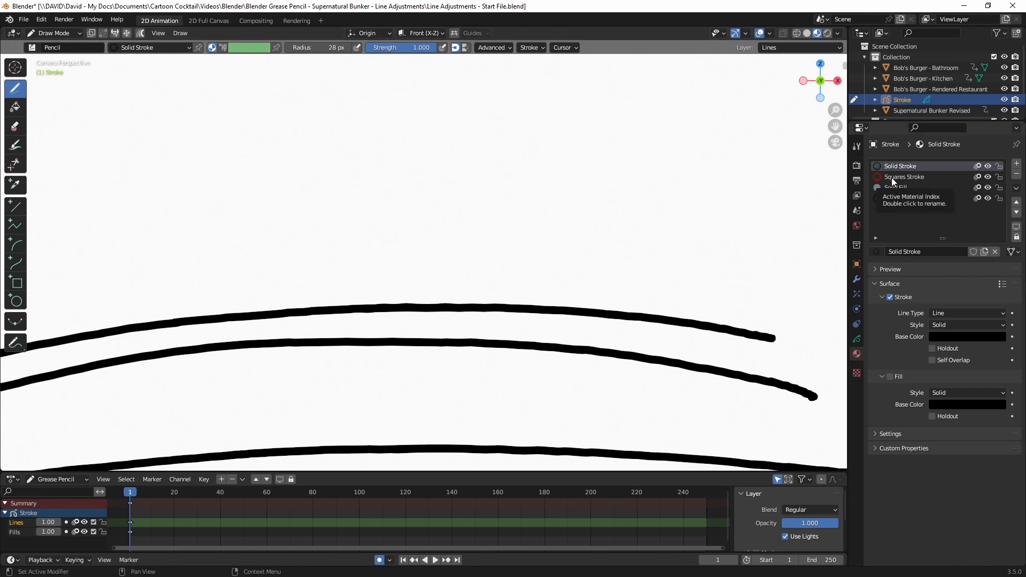
pyautogui.click(904, 177)
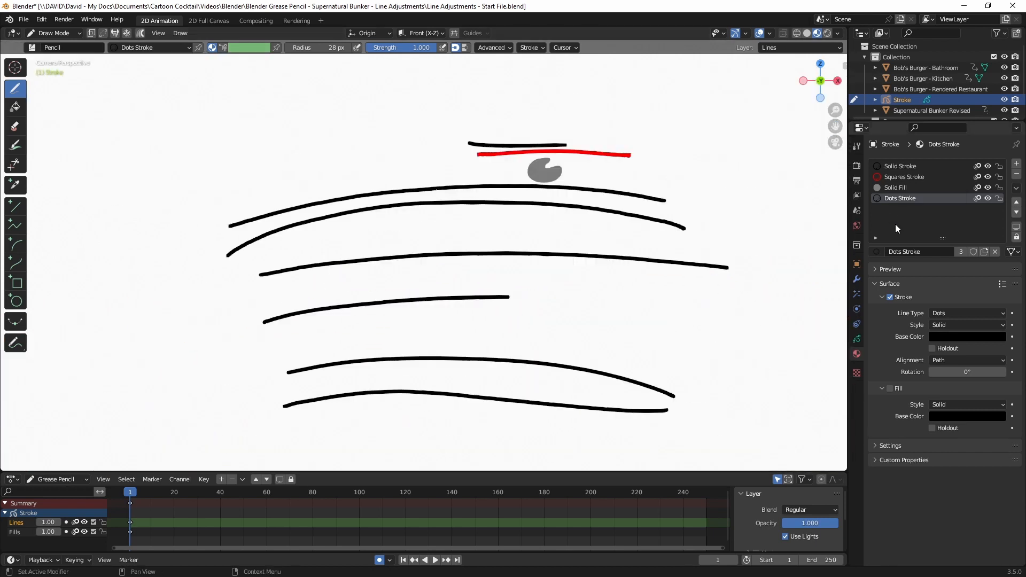
pyautogui.moveTo(894, 225)
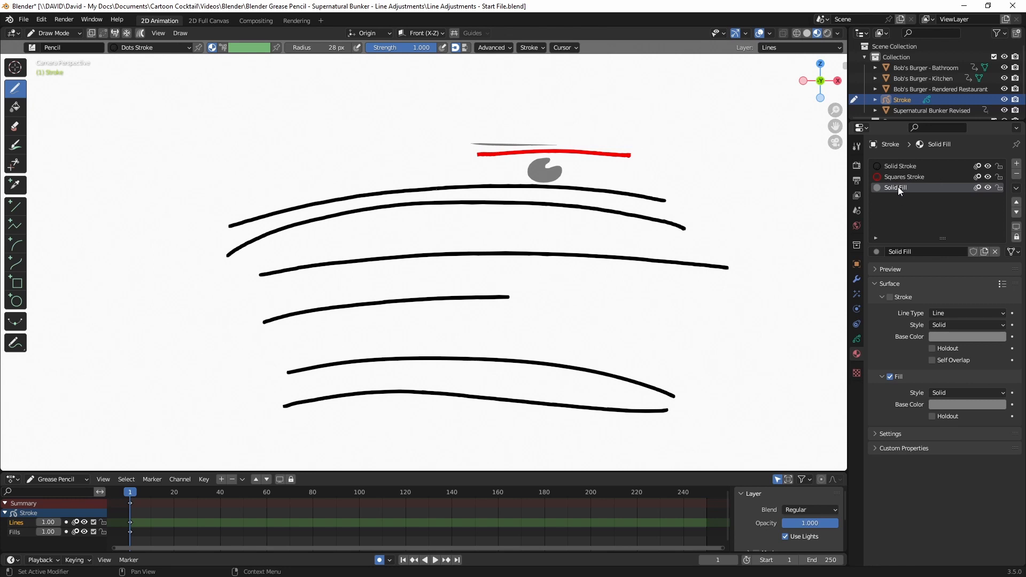
# Select the Solid Fill material in the slot list for removal.
pyautogui.click(905, 176)
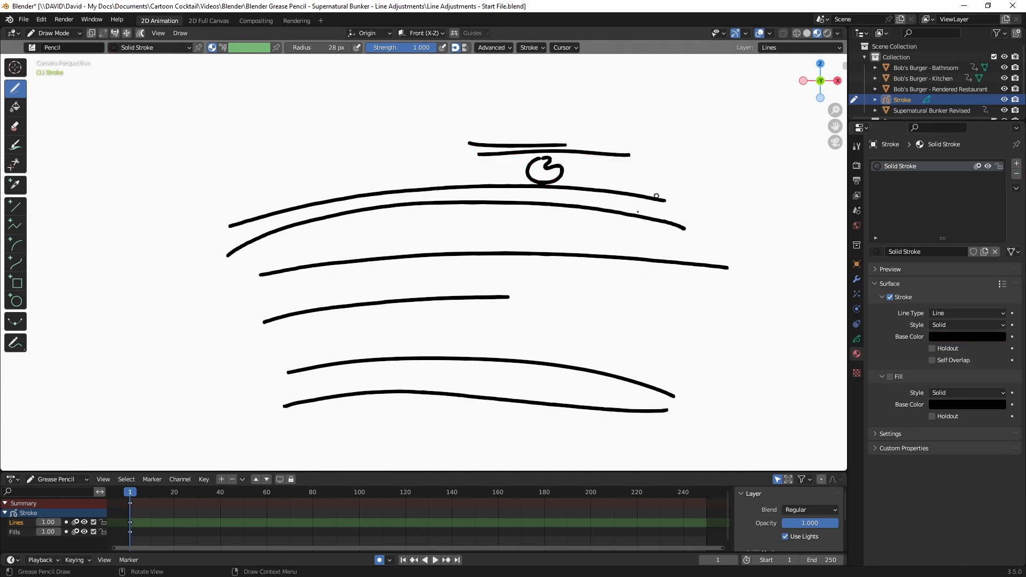
pyautogui.moveTo(906, 166)
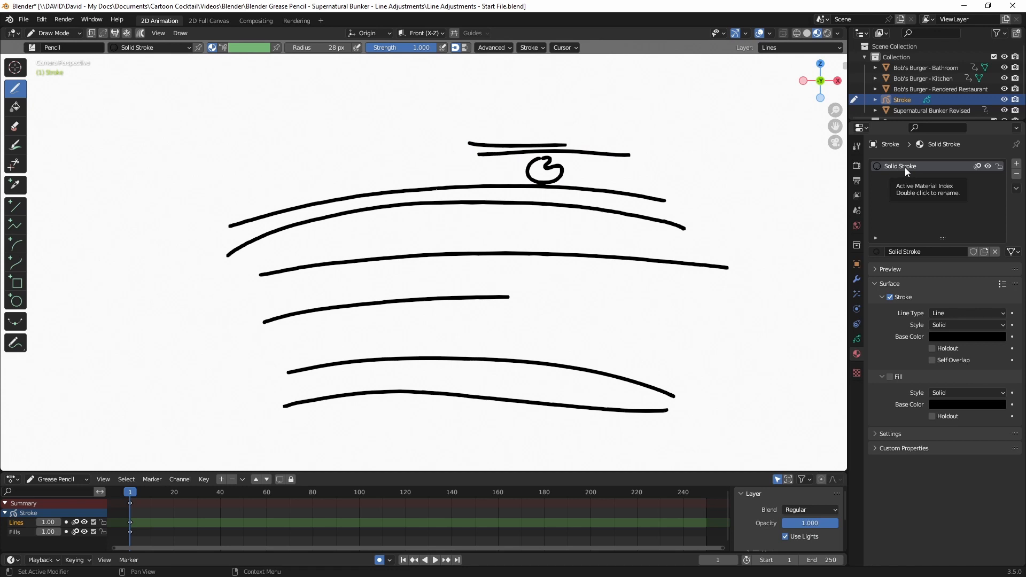
# Rename the Solid Stroke material to 'Background Strokes'.
pyautogui.doubleClick(899, 165)
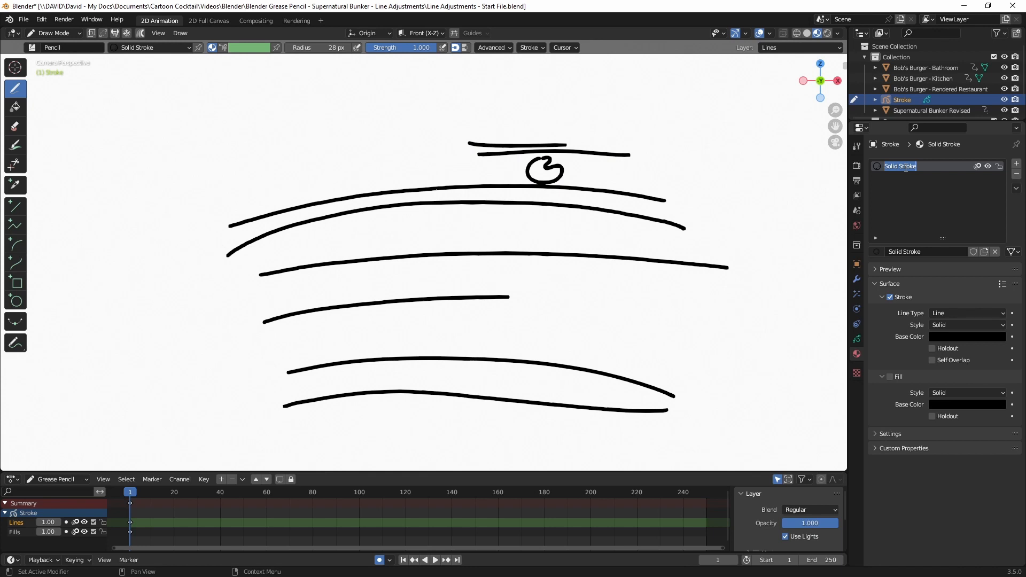
pyautogui.write('Background')
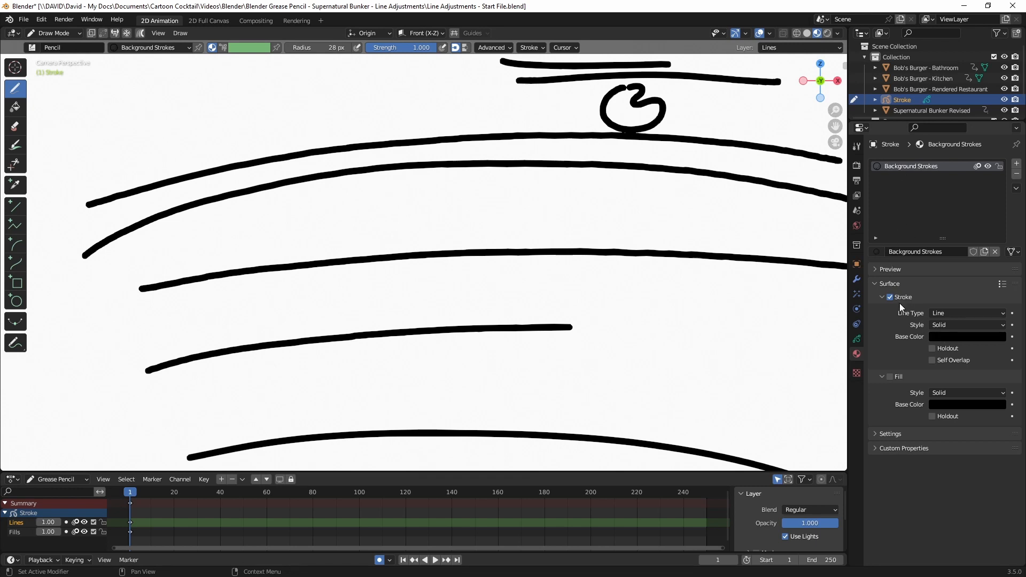
pyautogui.moveTo(905, 182)
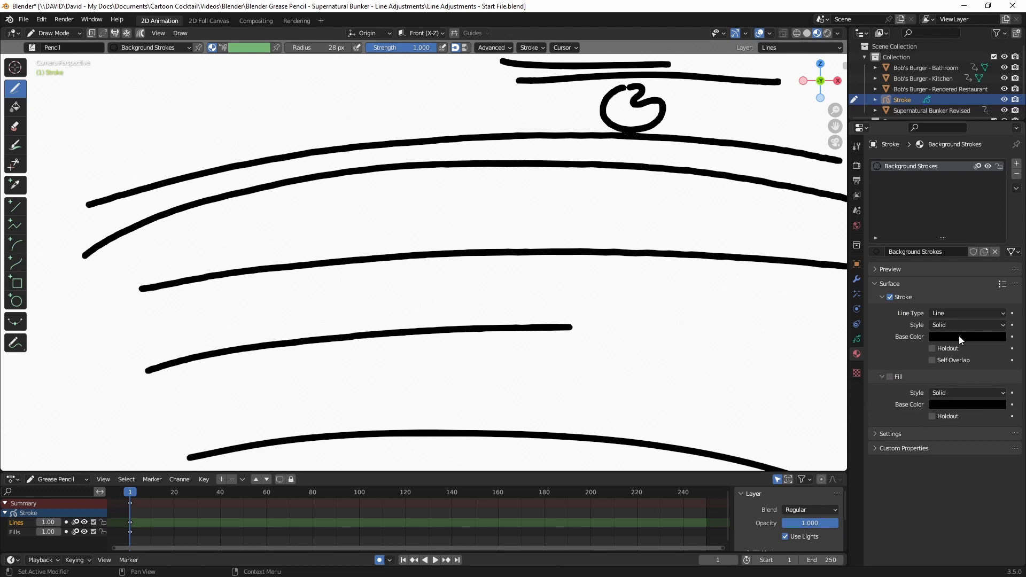
# Try a red base colour on the Background Strokes material.
pyautogui.click(968, 336)
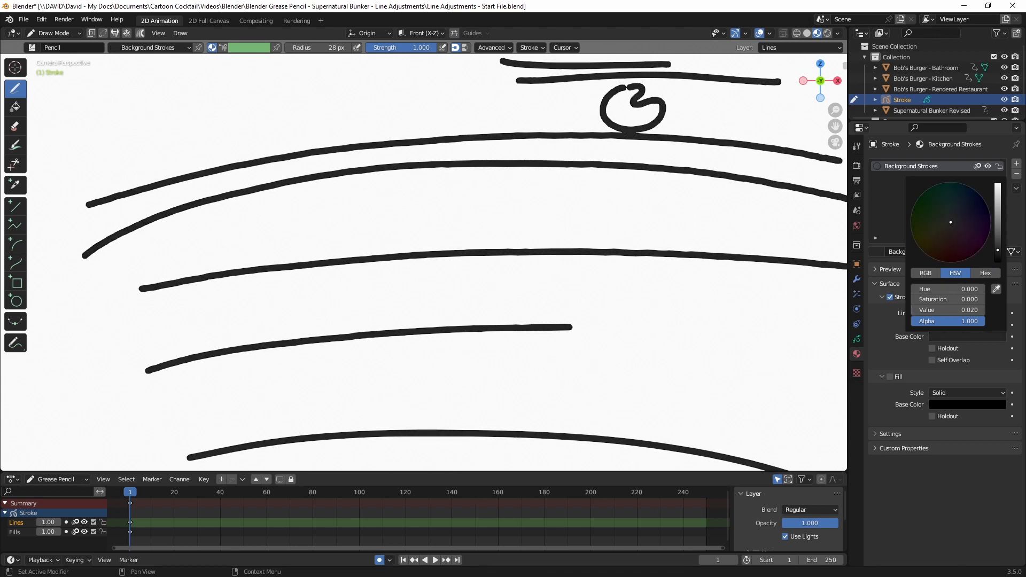
pyautogui.click(460, 266)
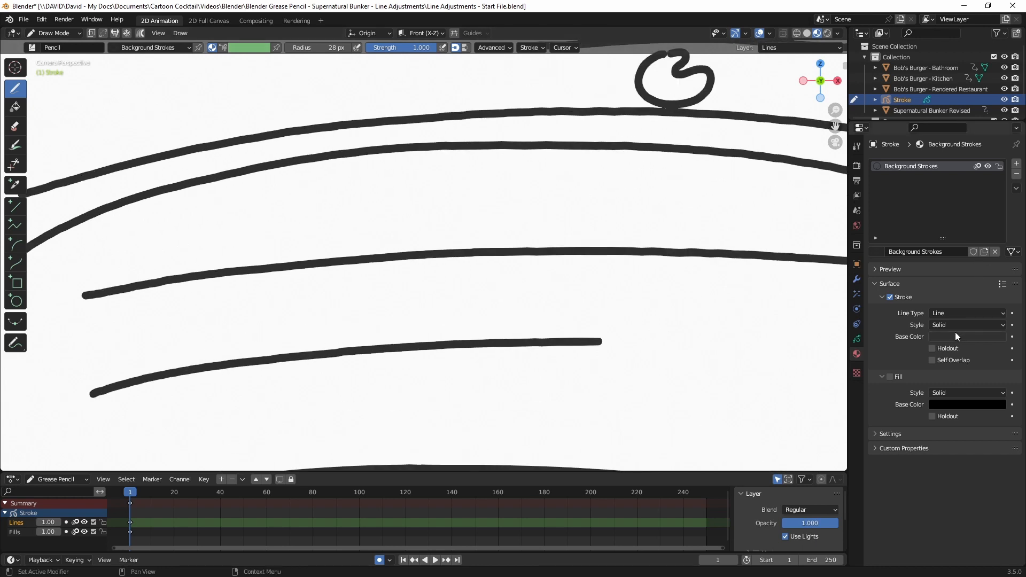
pyautogui.moveTo(968, 337)
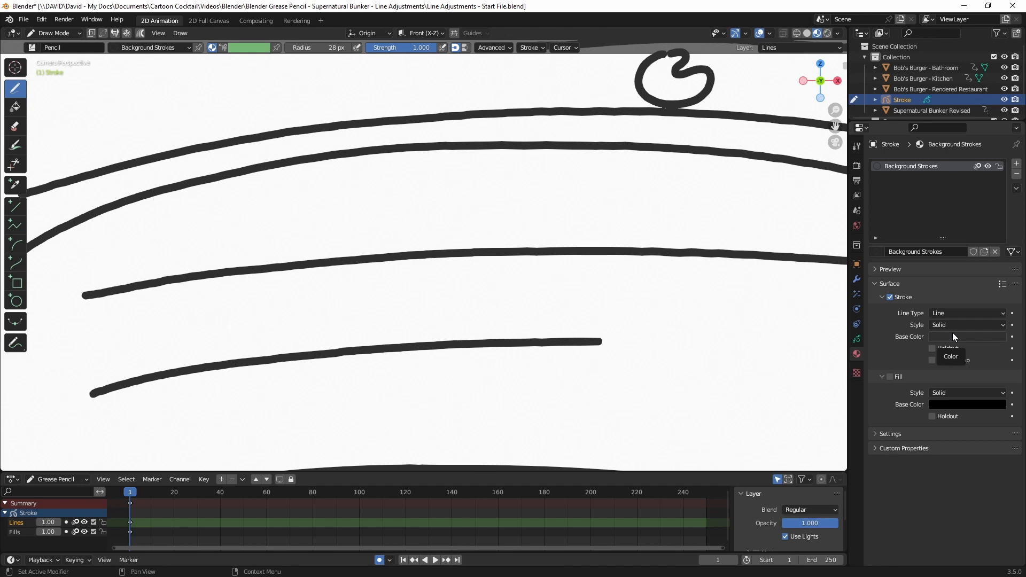
pyautogui.click(966, 337)
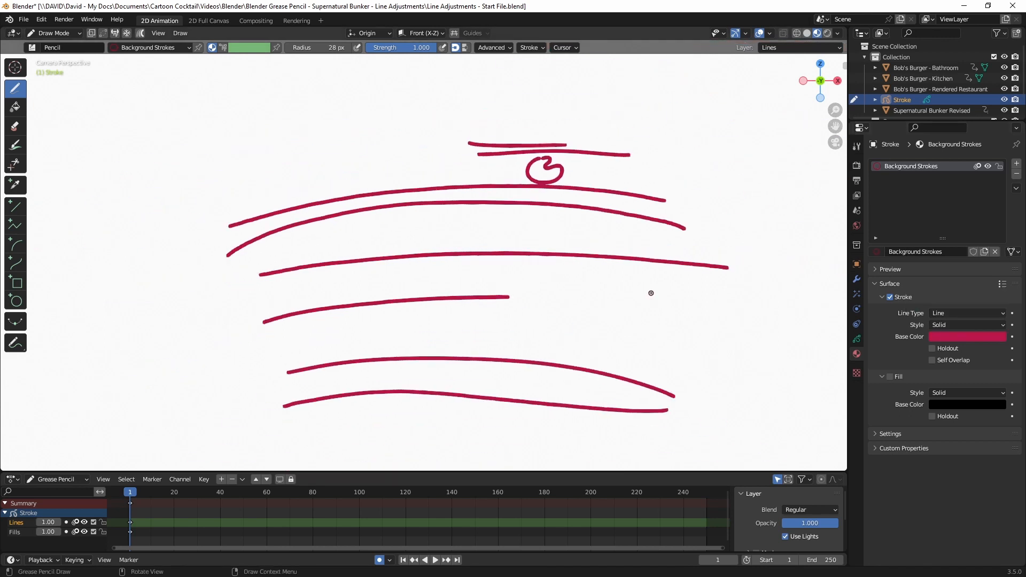
# Try a bluish grey, then settle the stroke colour on near-black dark grey.
pyautogui.click(967, 337)
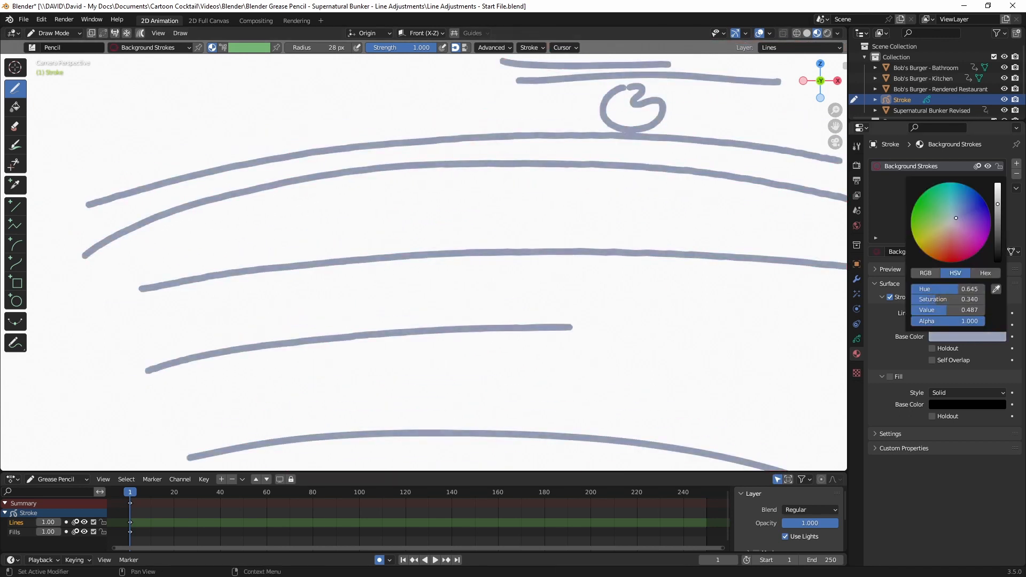
pyautogui.click(951, 223)
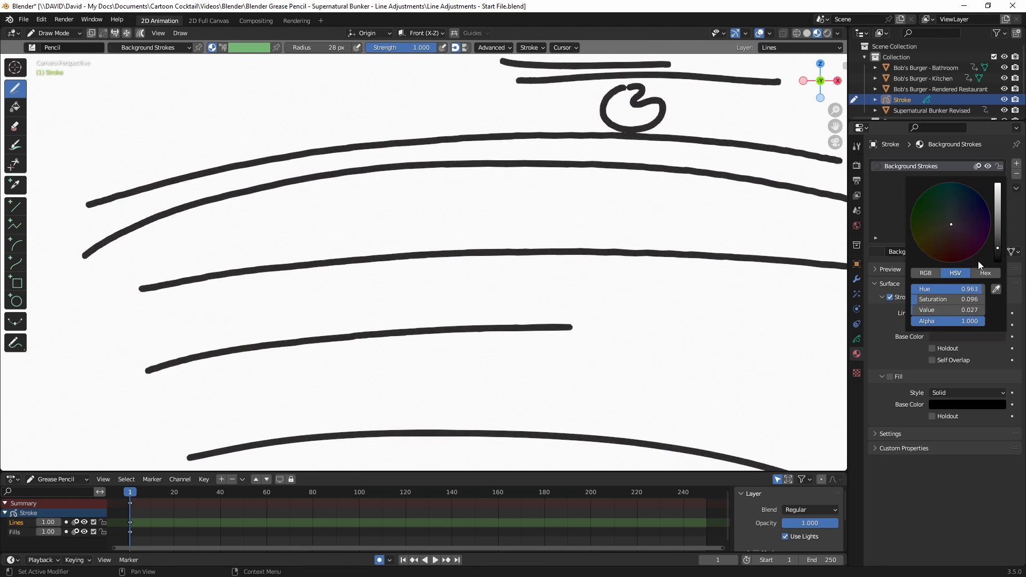
pyautogui.click(926, 272)
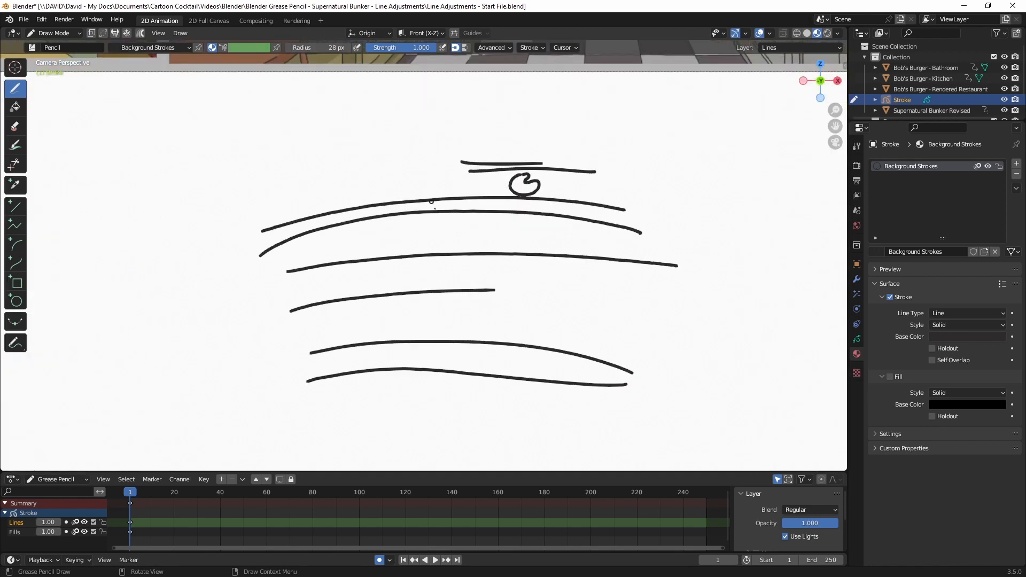
pyautogui.moveTo(451, 278)
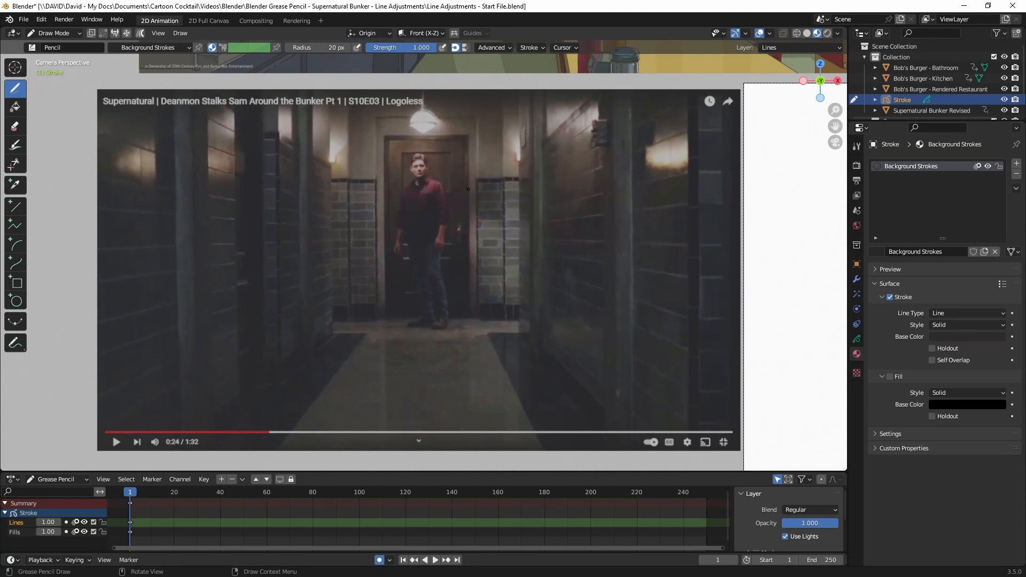
pyautogui.moveTo(454, 221)
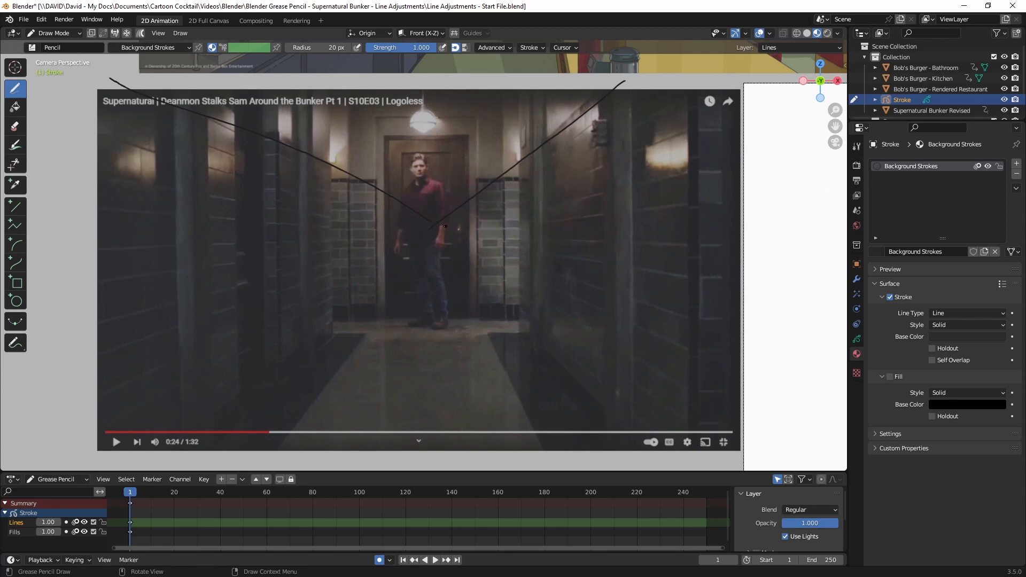
# Draw a thin perspective line converging toward the hallway's far door.
pyautogui.moveTo(629, 389); pyautogui.dragTo(753, 451)
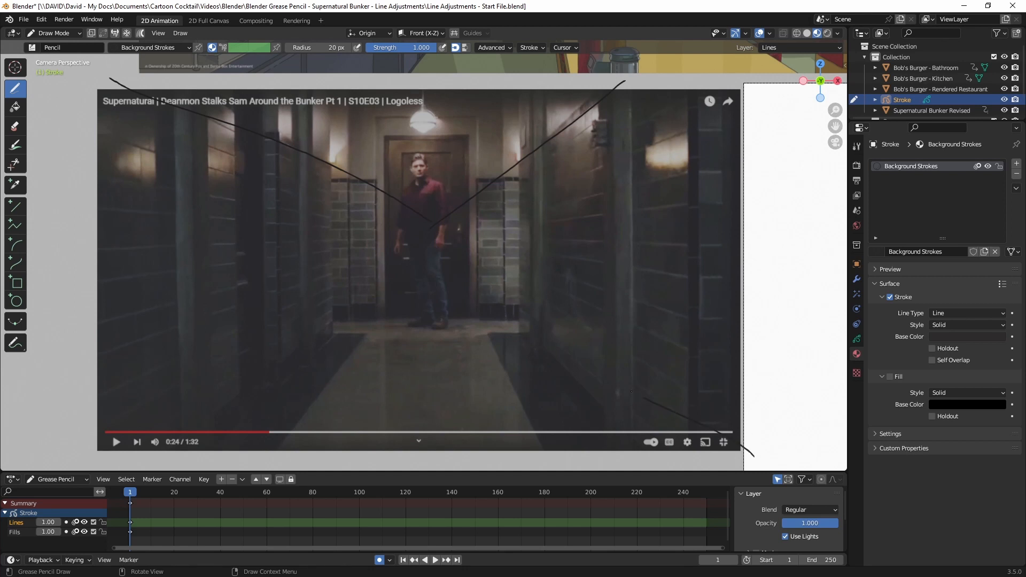